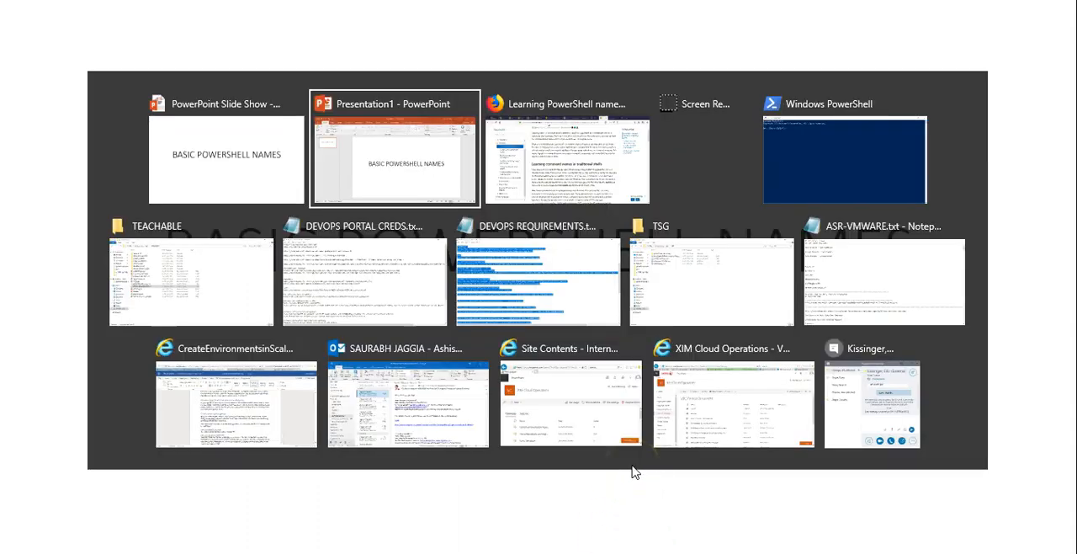
Switch to the PowerShell console and clear it with cls, leaving an empty prompt.
{"action": "left_click", "coordinate": [818, 158]}
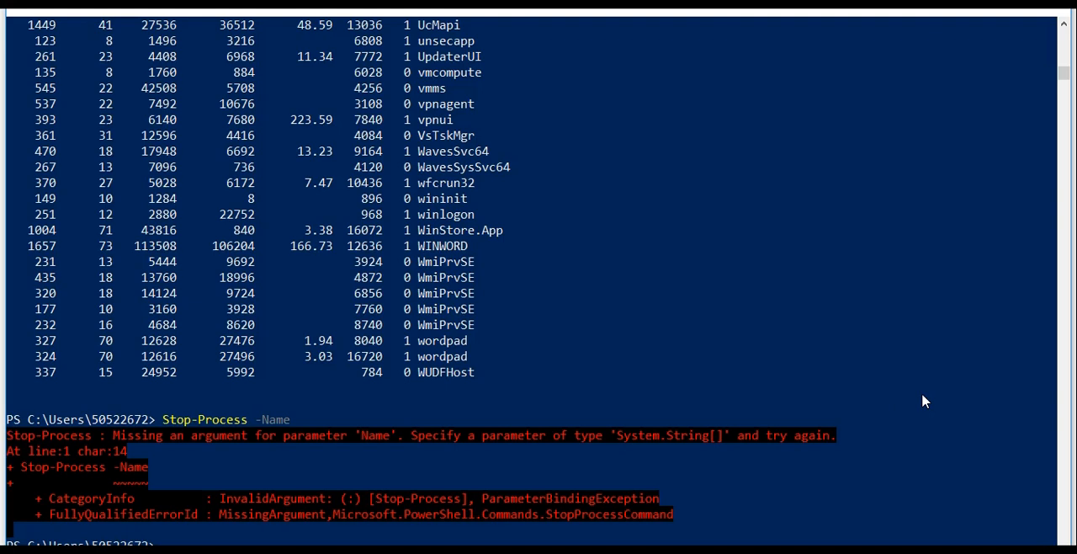
{"action": "type", "text": "cl"}
{"action": "type", "text": "ip"}
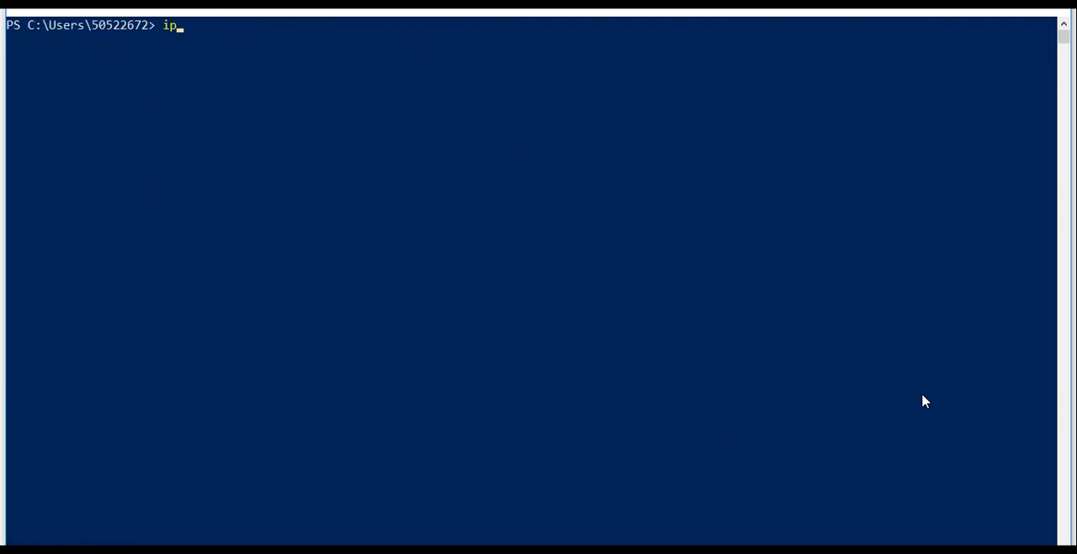
{"action": "key", "text": "Enter"}
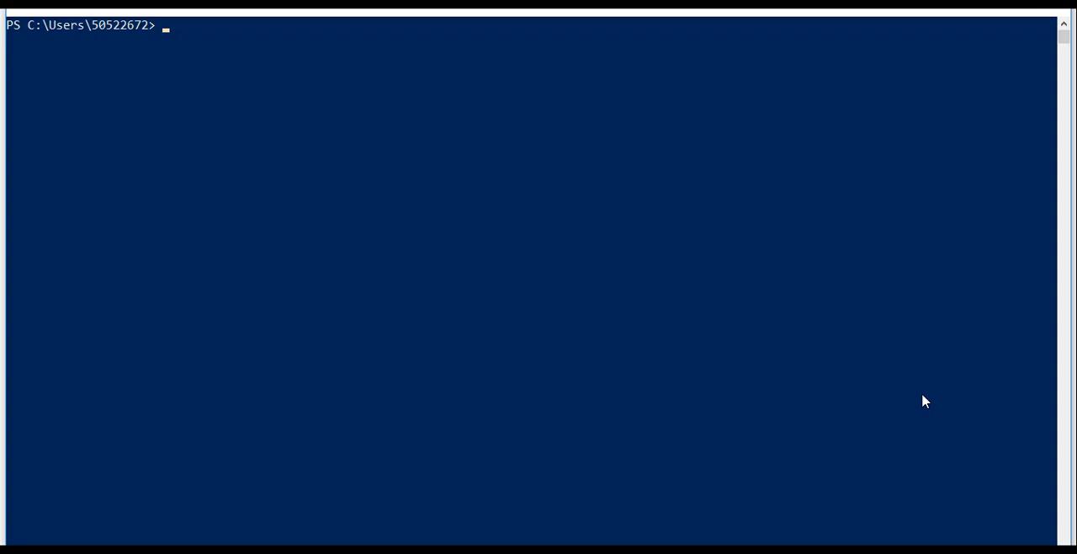
Run Get-Process and scroll through the list of running processes.
{"action": "type", "text": "Get-Pro"}
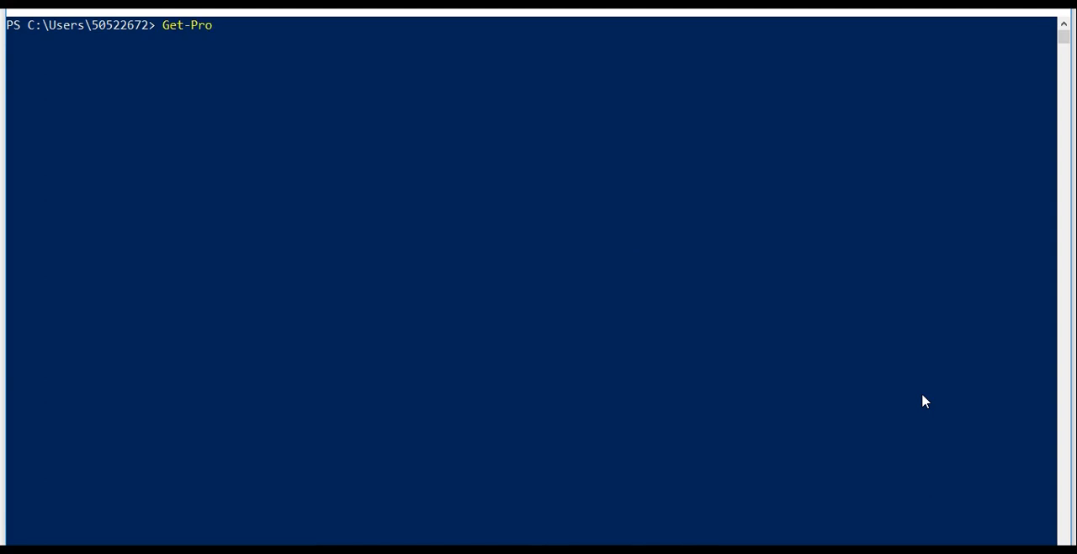
{"action": "key", "text": "Enter"}
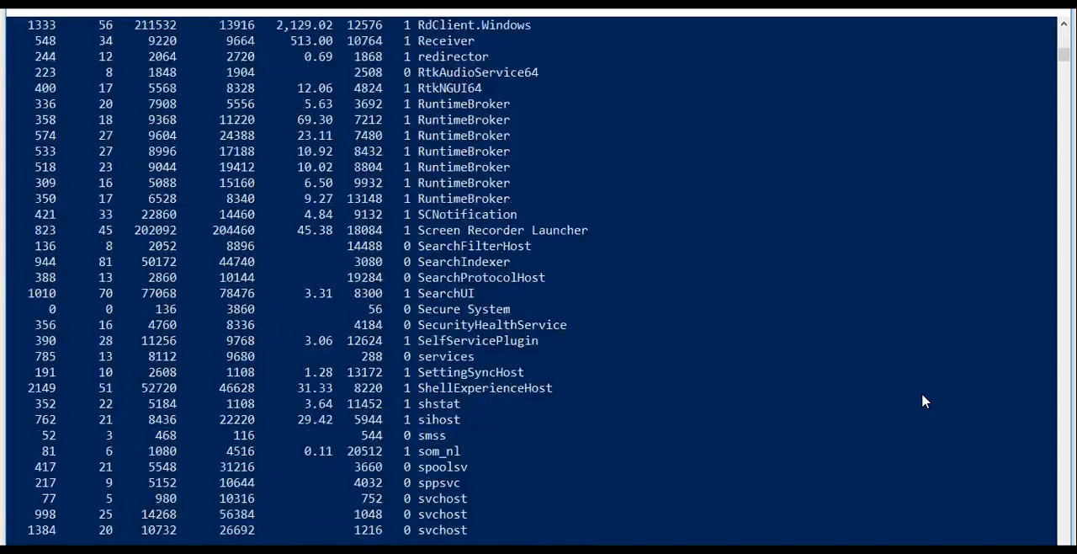
{"action": "scroll", "scroll_direction": "down", "scroll_amount": 3}
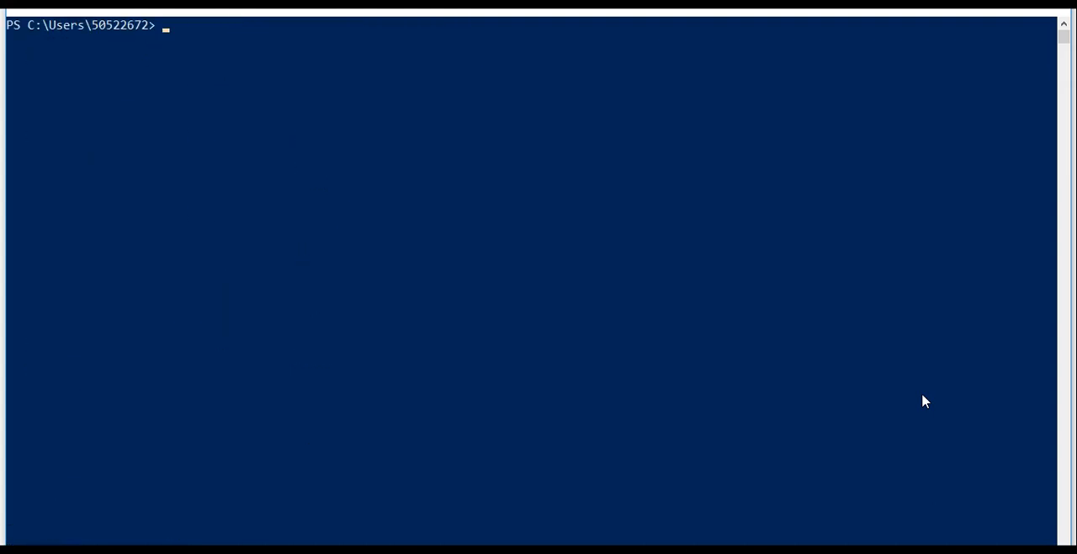
Run tasklist to list running processes with their PIDs and scroll the output.
{"action": "type", "text": "task"}
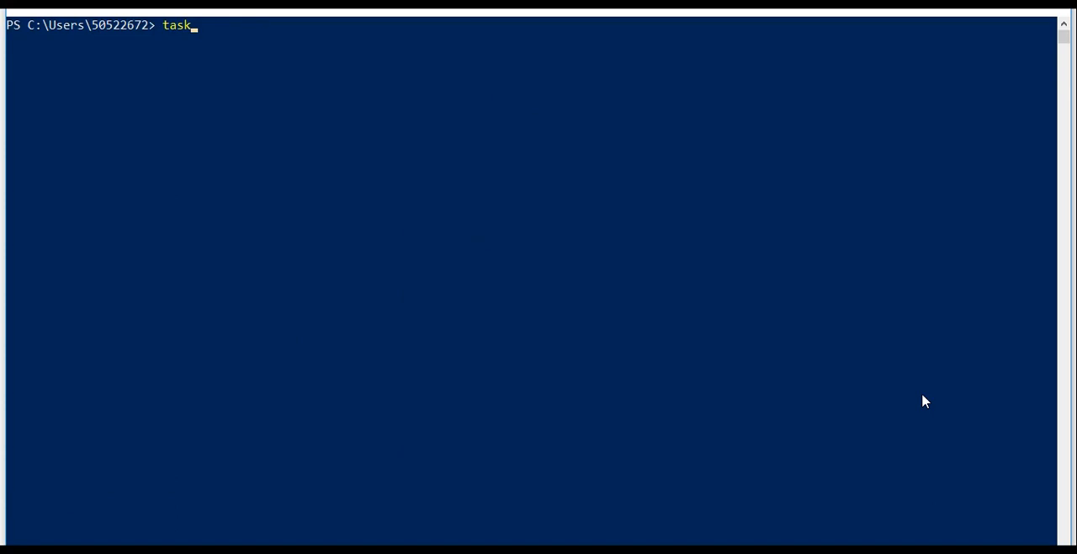
{"action": "key", "text": "Enter"}
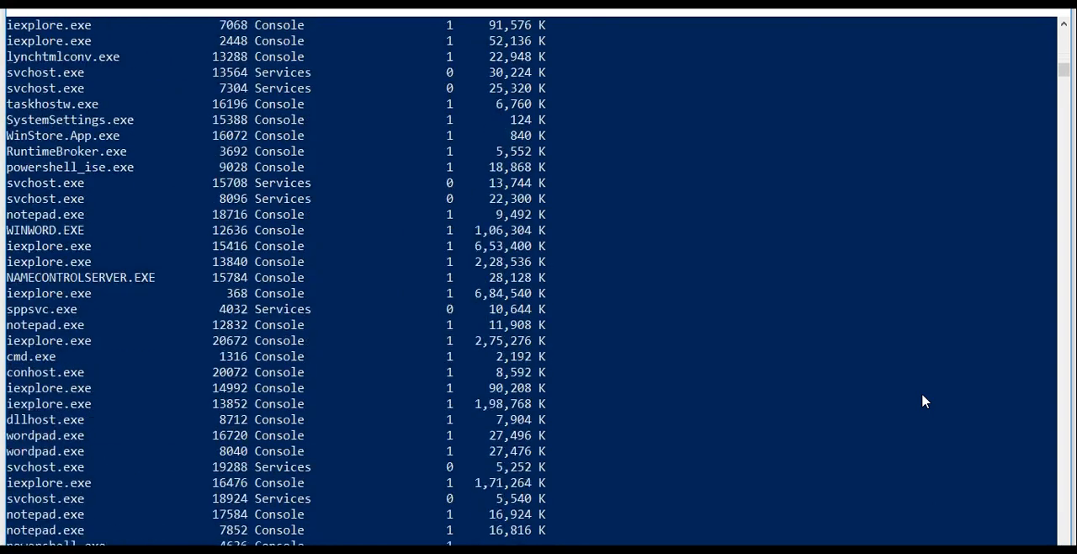
{"action": "scroll", "scroll_direction": "down", "scroll_amount": 3}
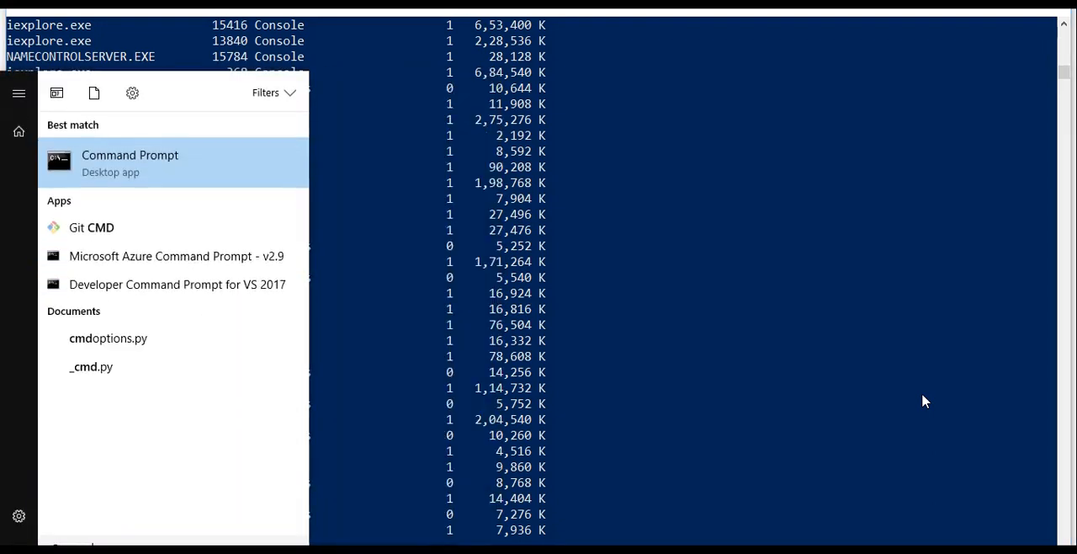
Launch Command Prompt from the search results and enter Get-Process there.
{"action": "left_click", "coordinate": [129, 162]}
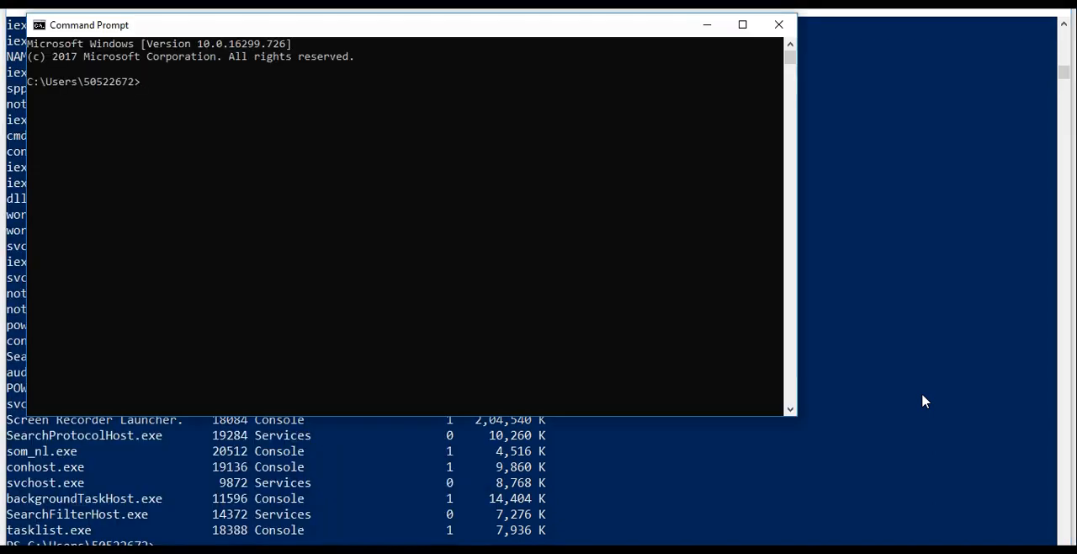
{"action": "type", "text": "Get"}
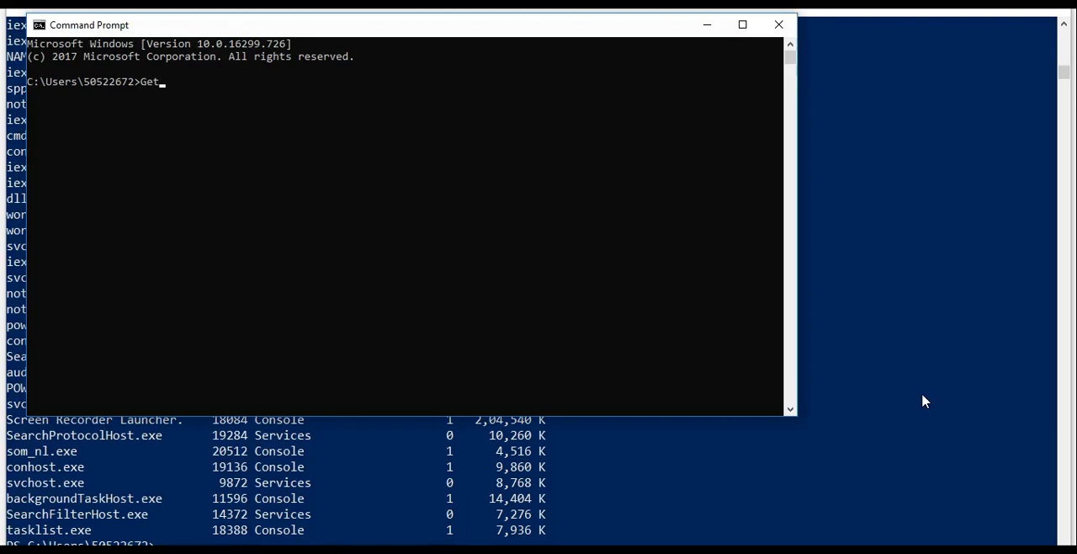
{"action": "type", "text": "-Process"}
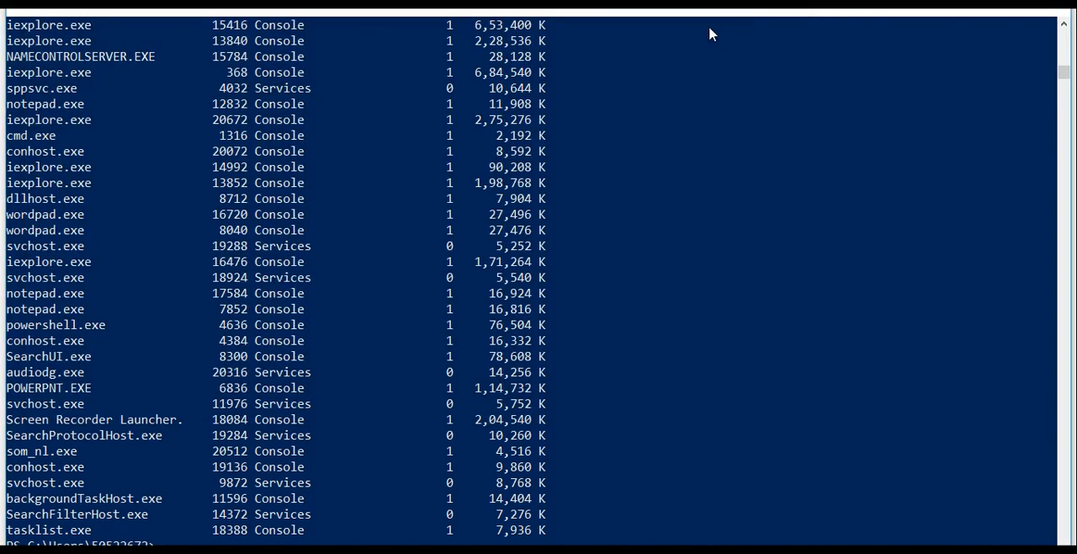
{"action": "mouse_move", "coordinate": [271, 276]}
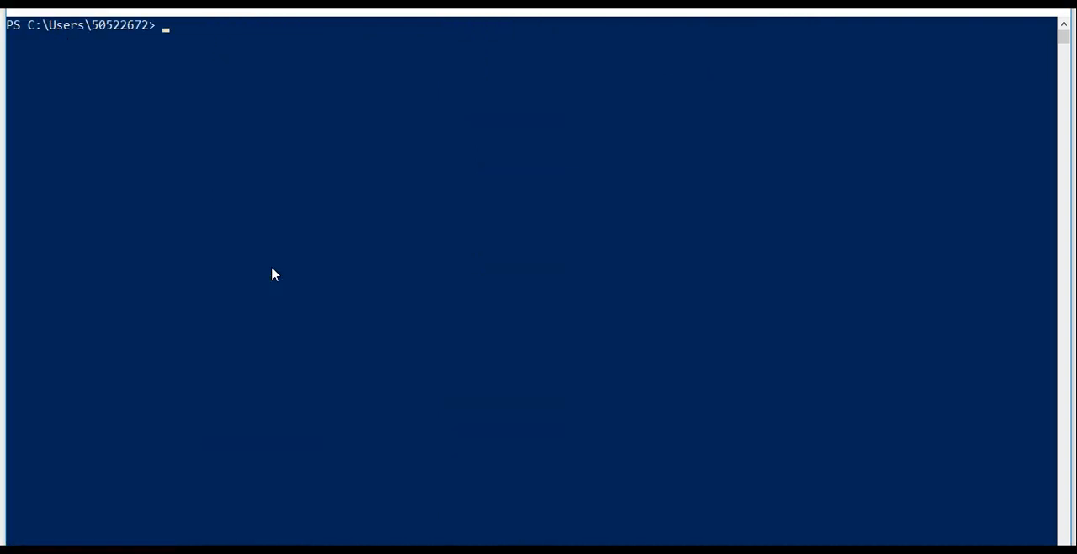
{"action": "type", "text": "Get-Se"}
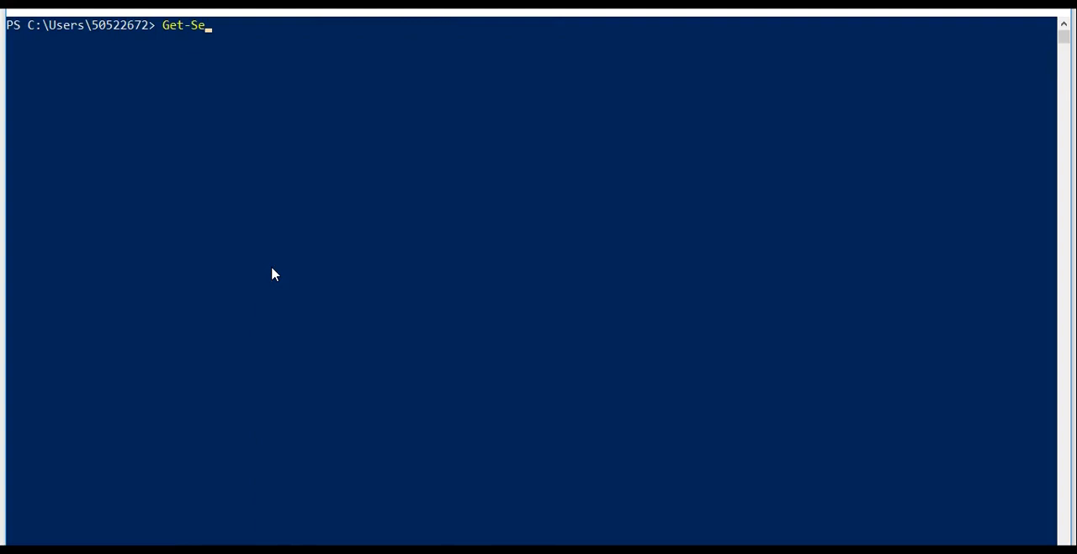
{"action": "key", "text": "Enter"}
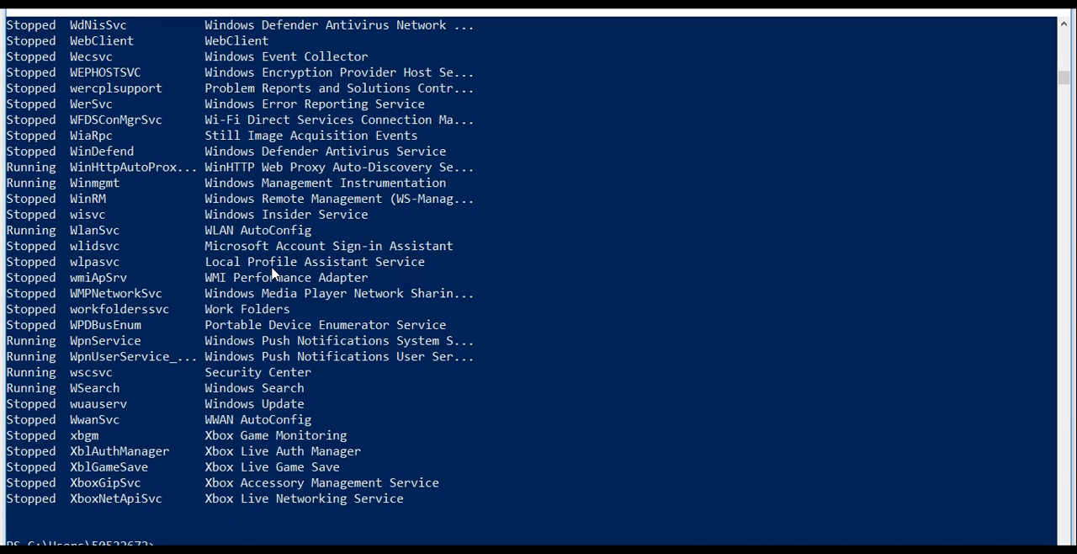
{"action": "type", "text": "Get-Ser"}
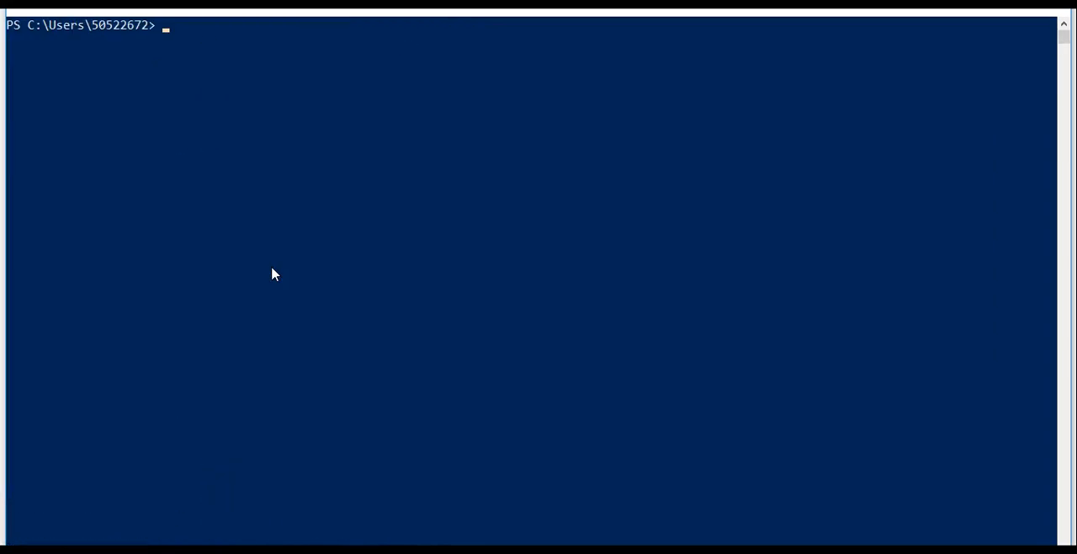
Run Get-Process to list all processes and scroll through the output.
{"action": "type", "text": "Get-Pr"}
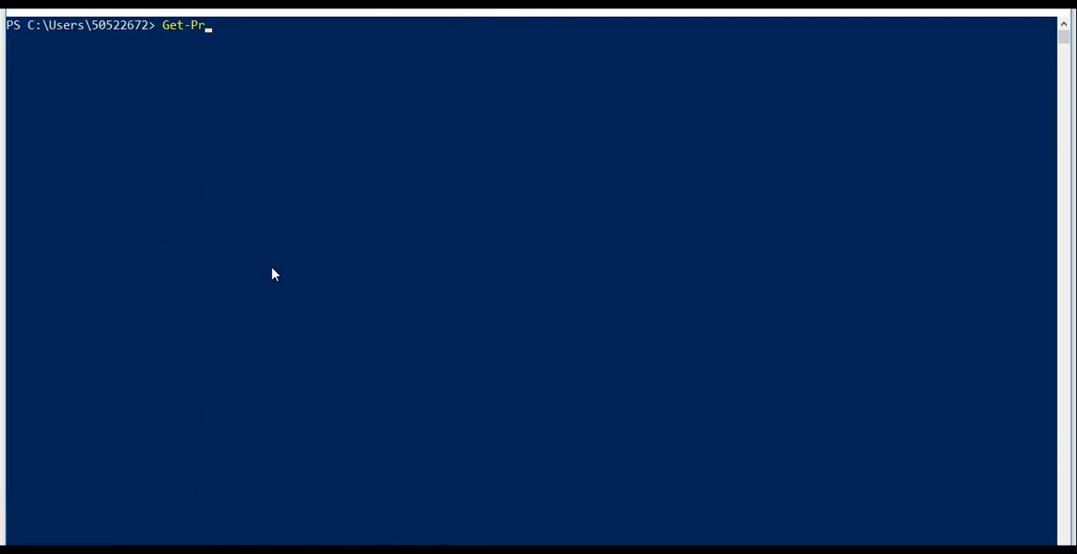
{"action": "key", "text": "Enter"}
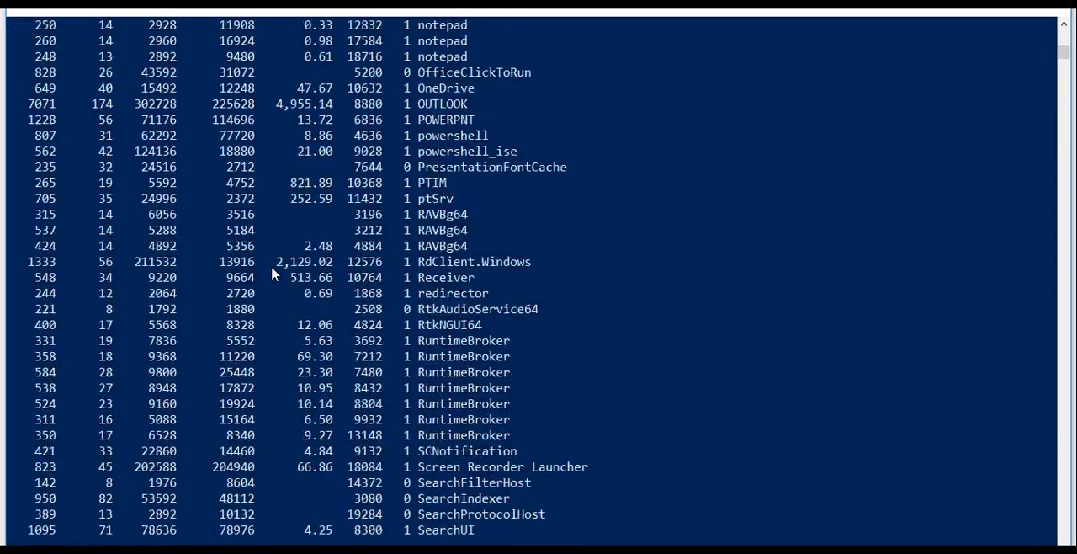
{"action": "scroll", "scroll_direction": "down", "scroll_amount": 3}
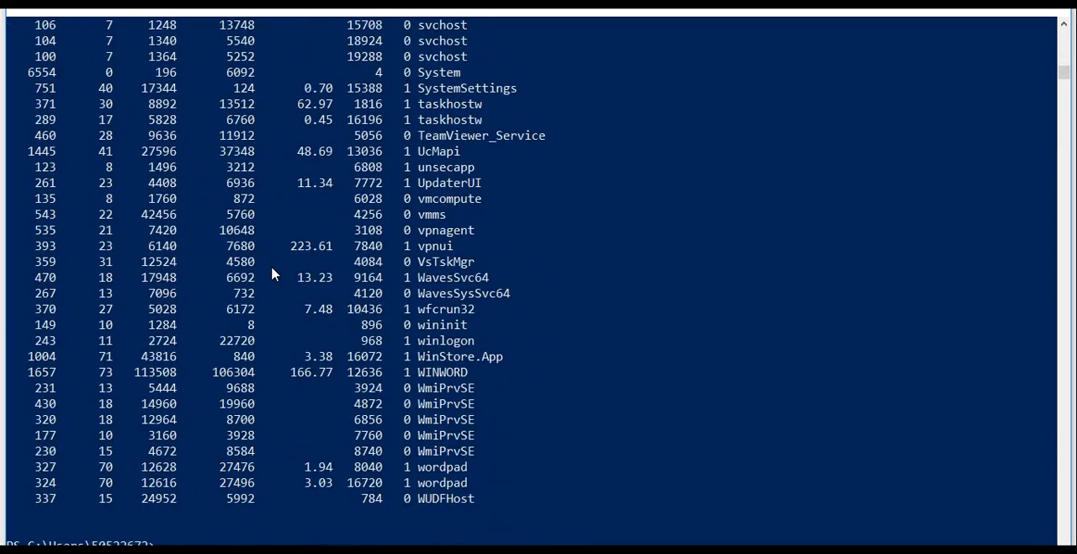
Run Get-Process -Name explorer to show only the explorer process entry.
{"action": "type", "text": "Get"}
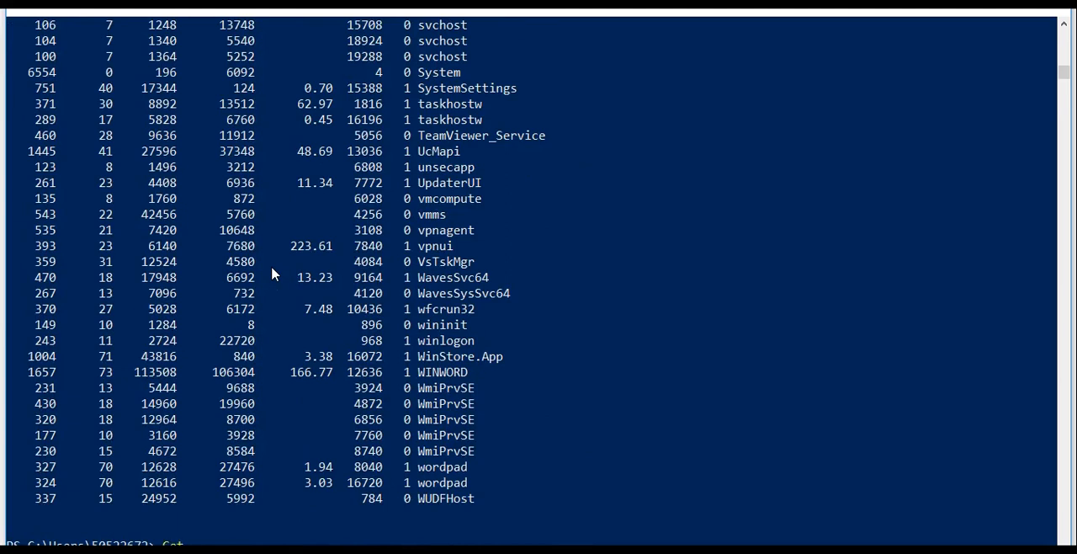
{"action": "type", "text": "Ge"}
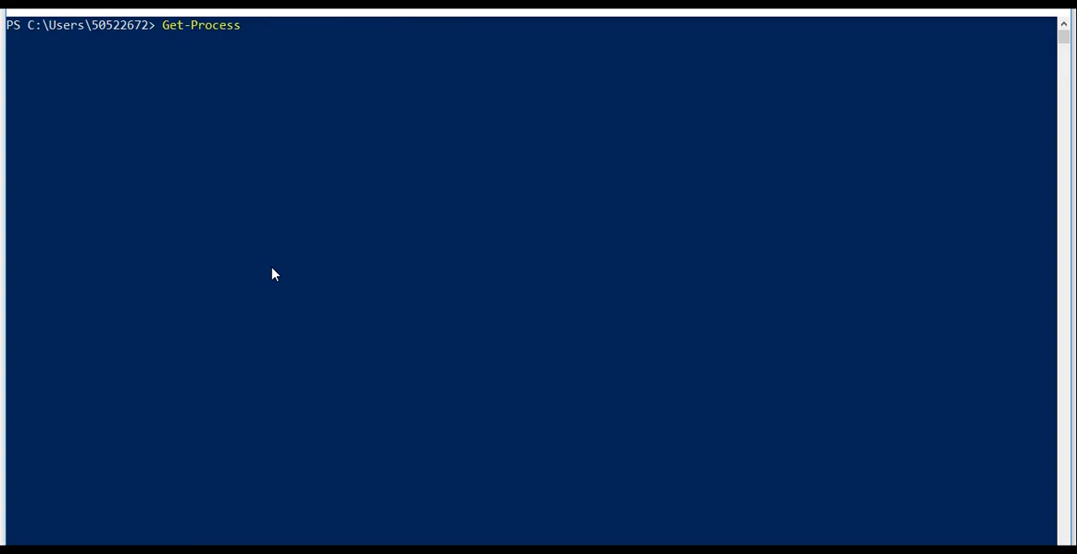
{"action": "type", "text": "-Name"}
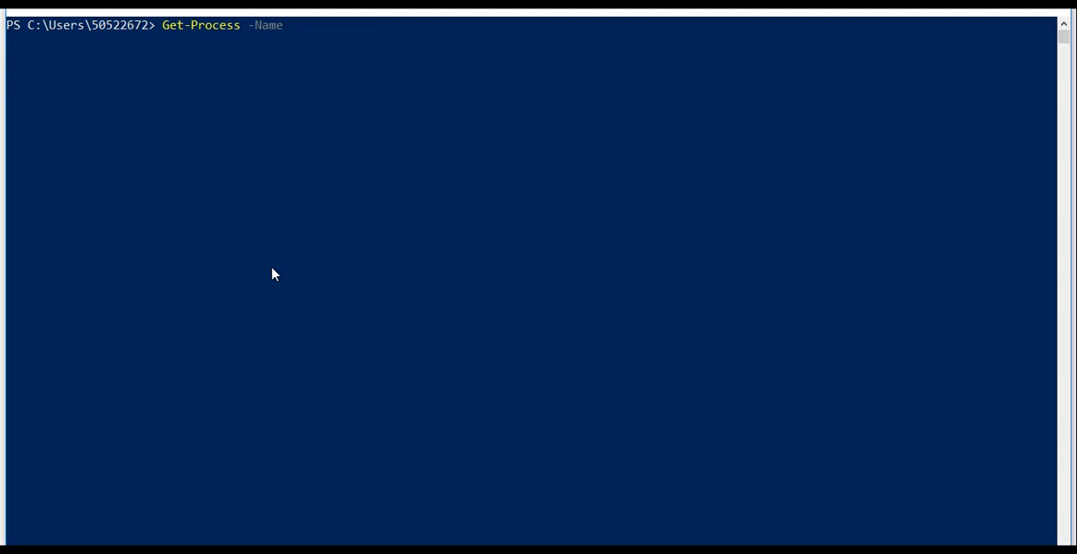
{"action": "type", "text": "explor"}
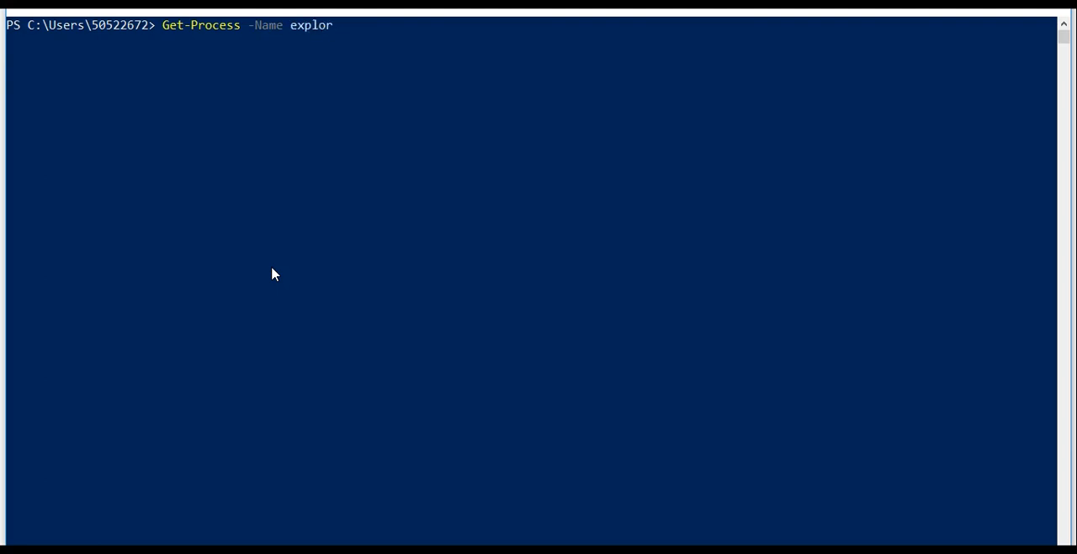
{"action": "key", "text": "Enter"}
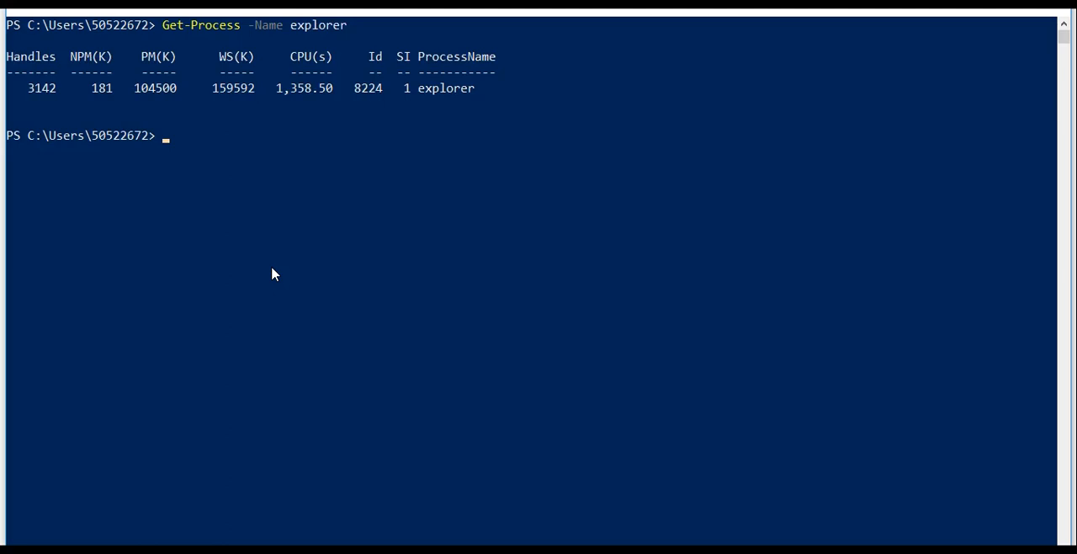
{"action": "mouse_move", "coordinate": [222, 33]}
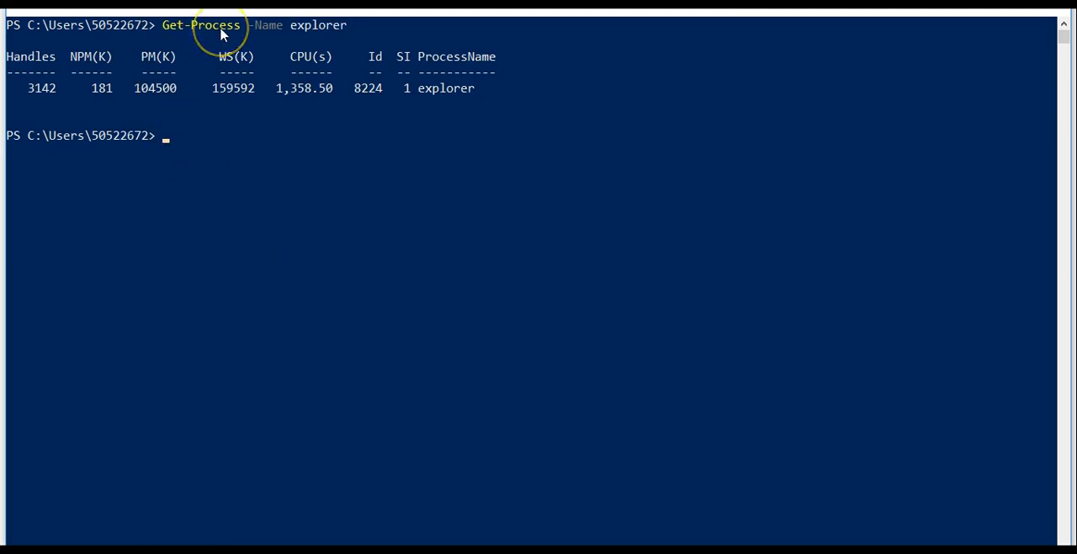
{"action": "mouse_move", "coordinate": [279, 37]}
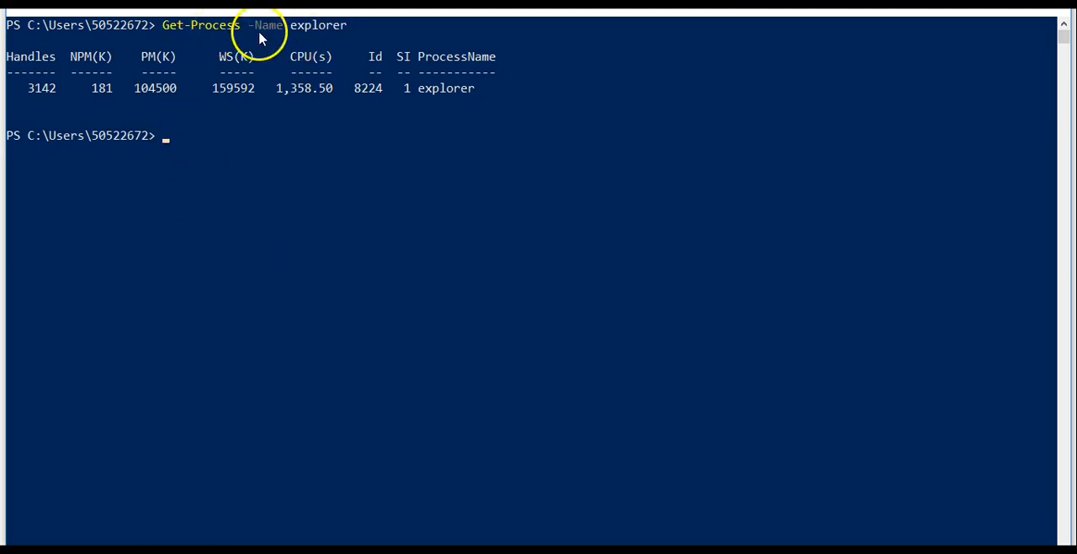
{"action": "mouse_move", "coordinate": [337, 35]}
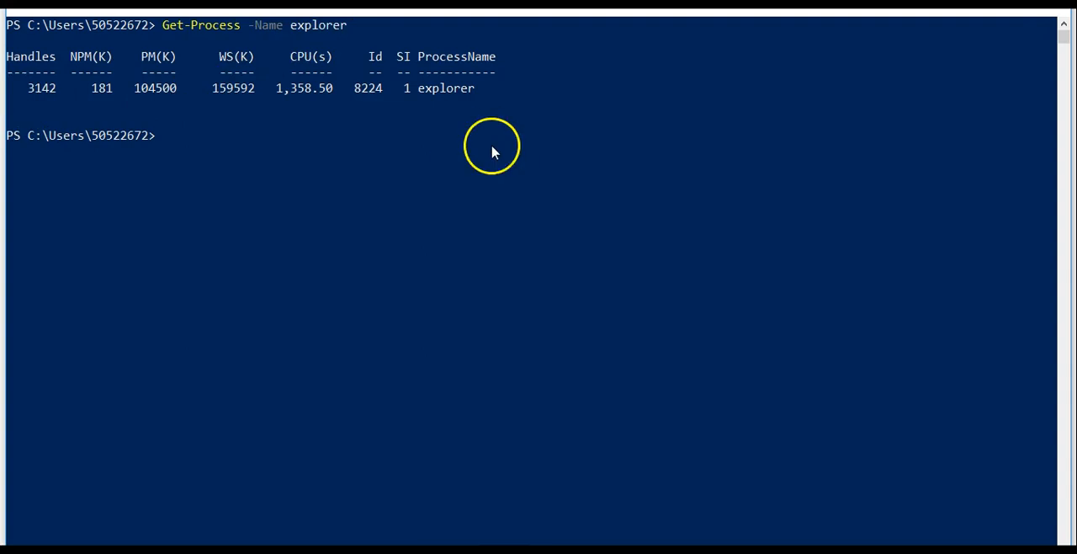
{"action": "mouse_move", "coordinate": [503, 155]}
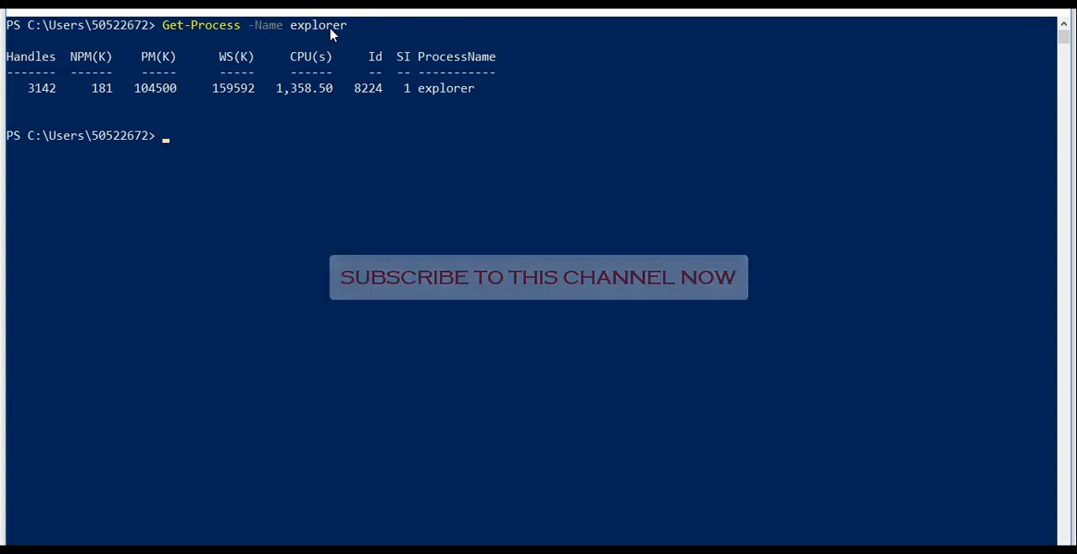
{"action": "type", "text": "Stop"}
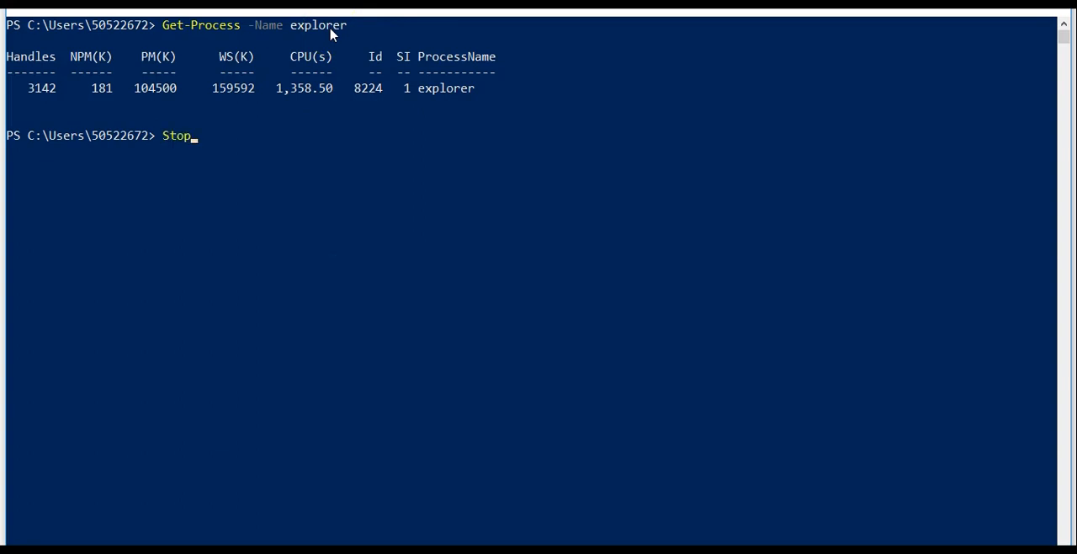
{"action": "type", "text": "-Process -Nam"}
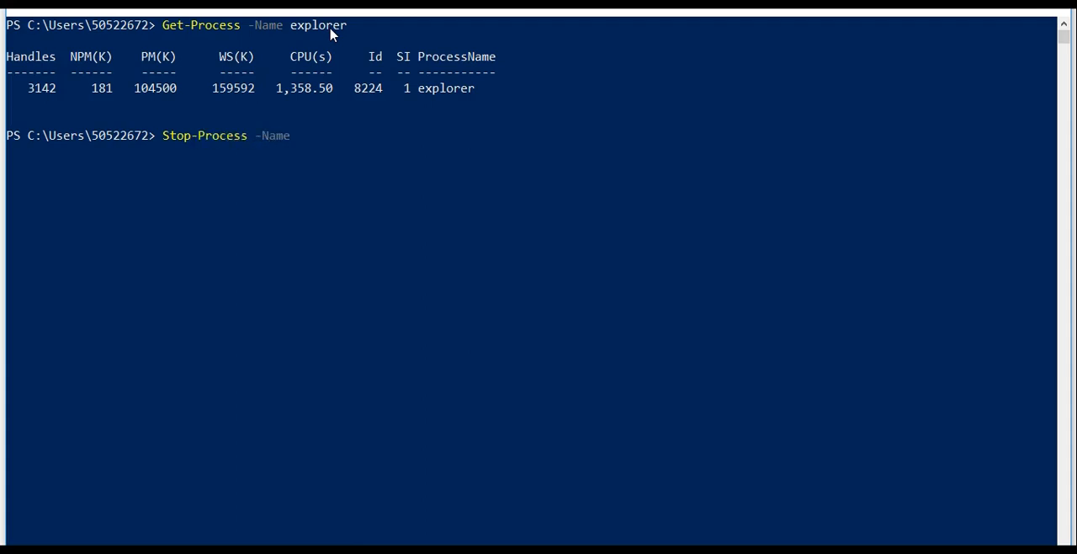
{"action": "type", "text": "exp"}
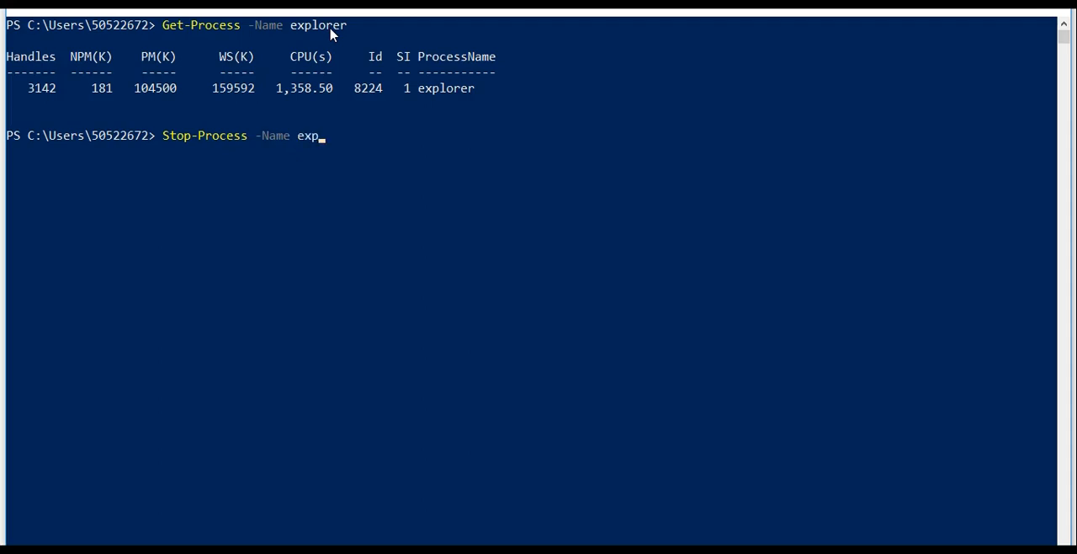
{"action": "type", "text": "or"}
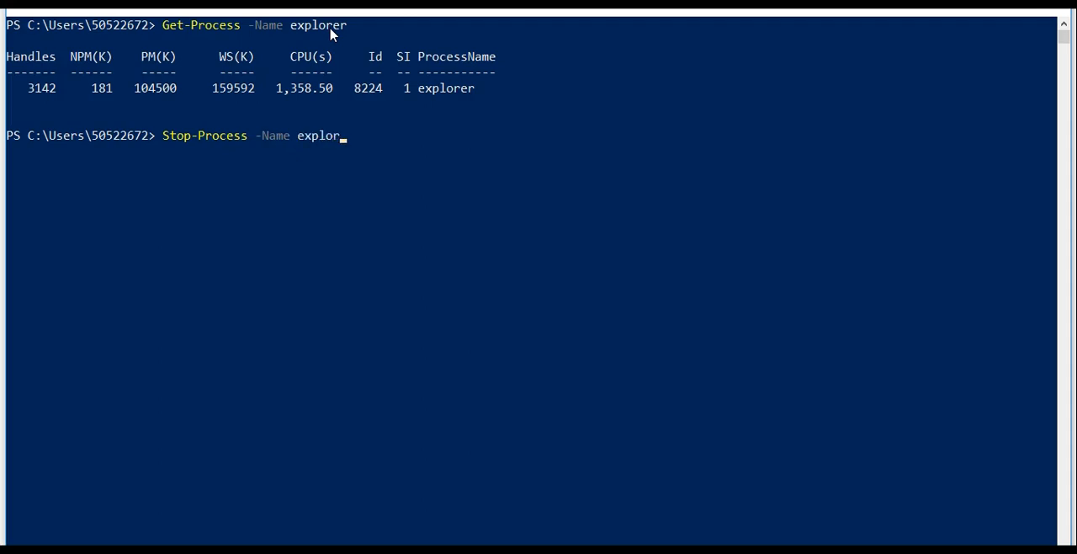
{"action": "type", "text": "er"}
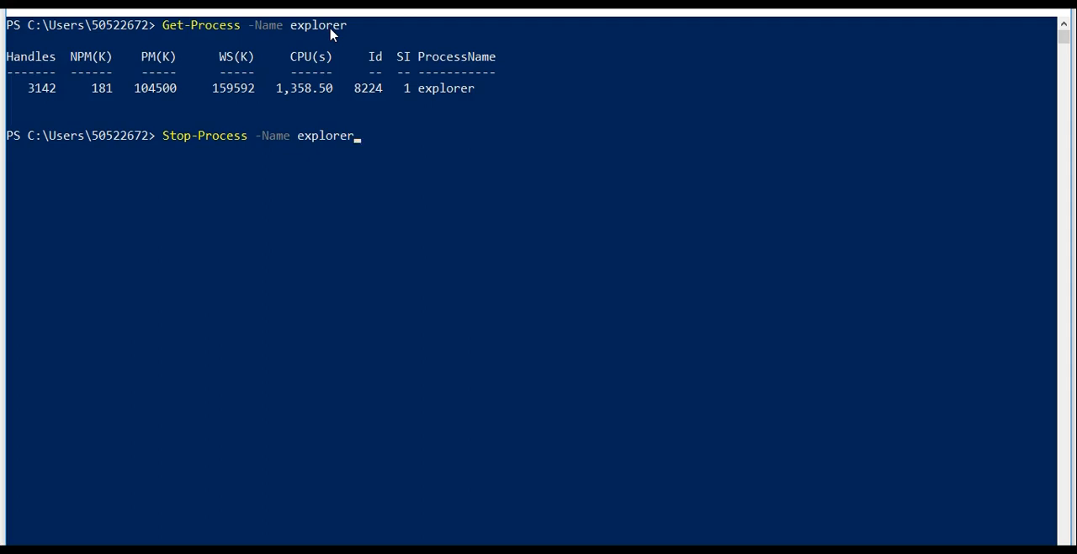
{"action": "key", "text": "Backspace"}
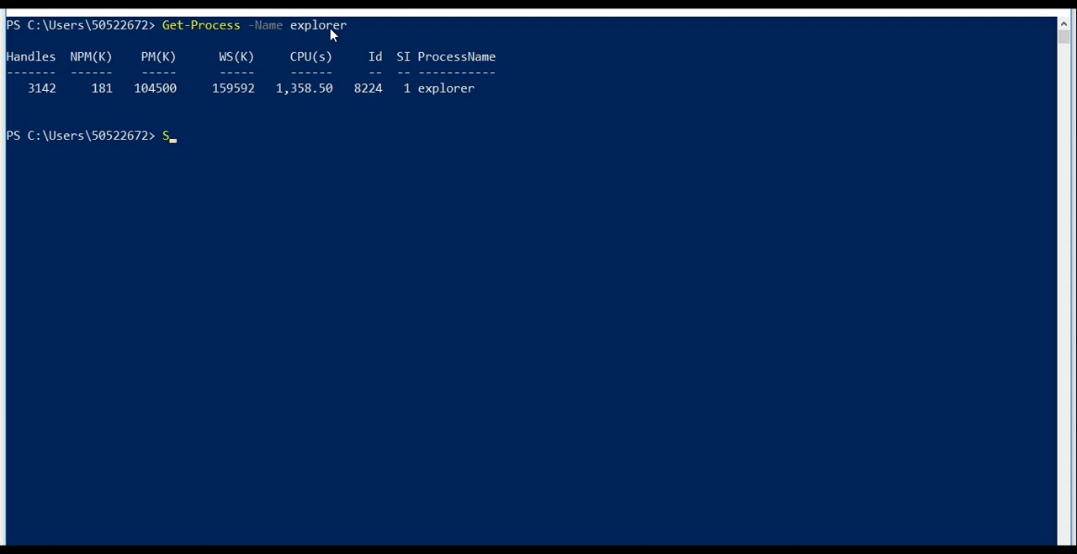
{"action": "key", "text": "Backspace"}
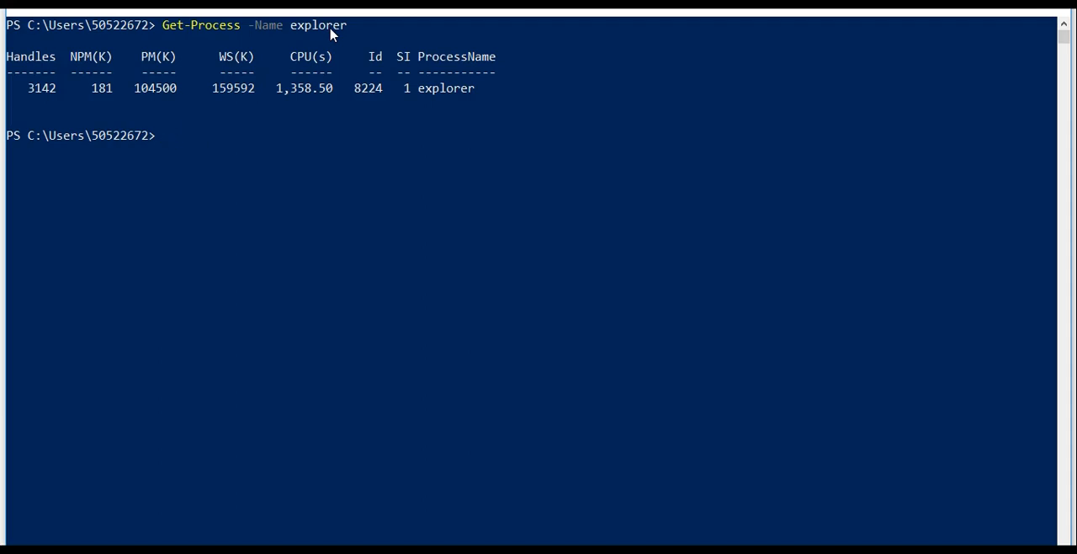
Run Get-Date for the current date and time, then write and erase a Verb-Noun example.
{"action": "type", "text": "Get-Date"}
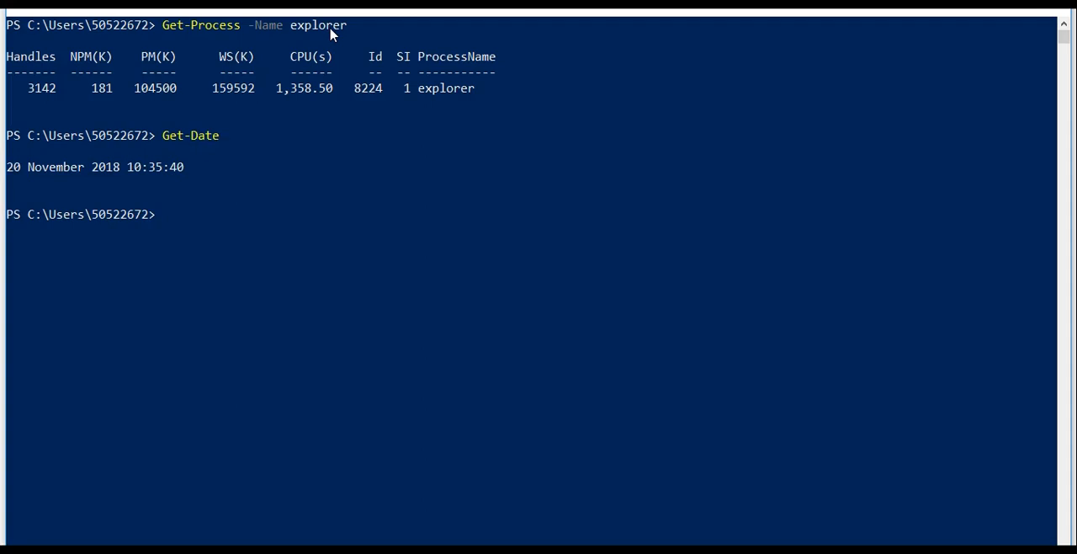
{"action": "type", "text": "Verb-"}
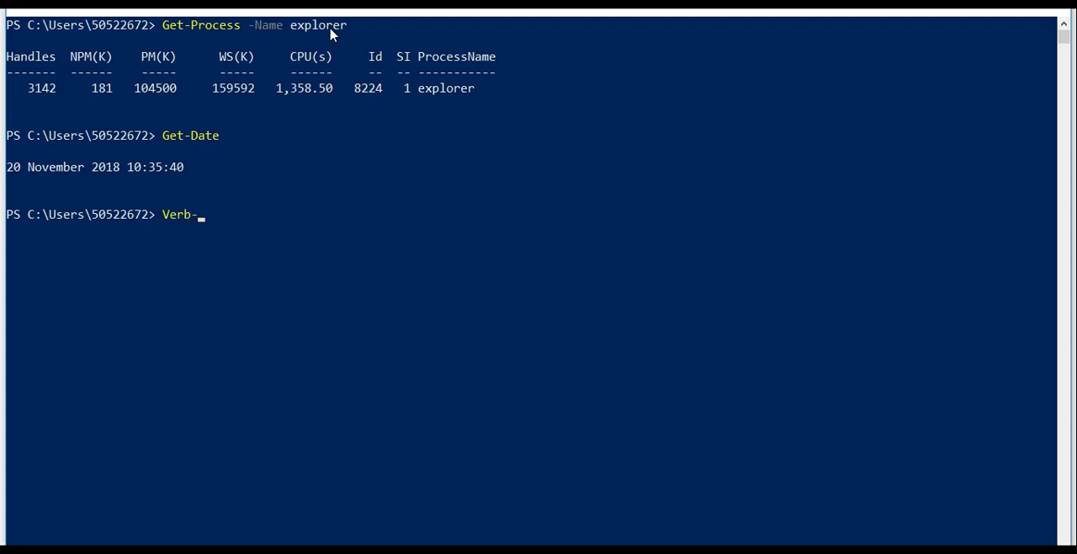
{"action": "type", "text": "Noun"}
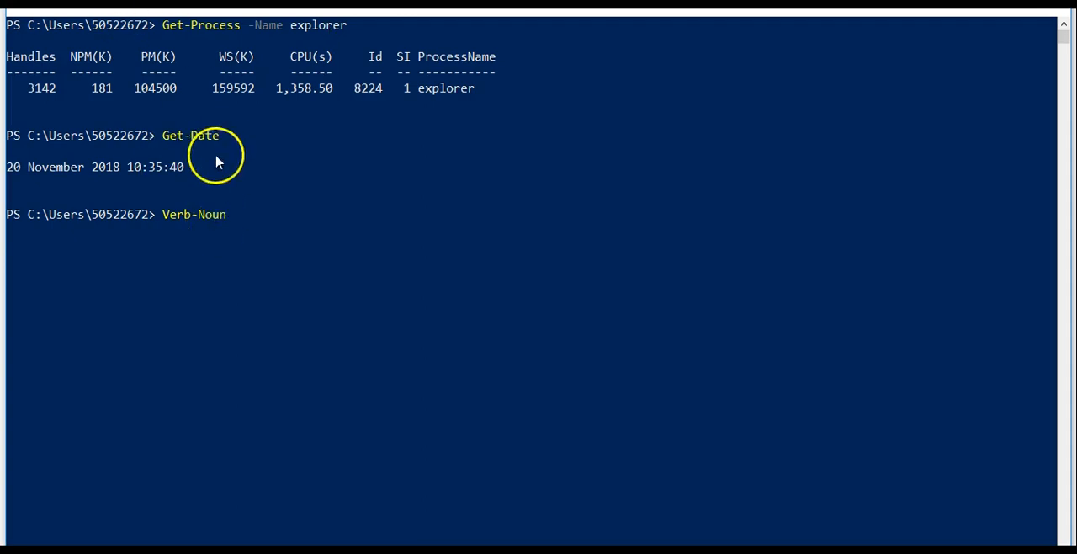
{"action": "mouse_move", "coordinate": [173, 218]}
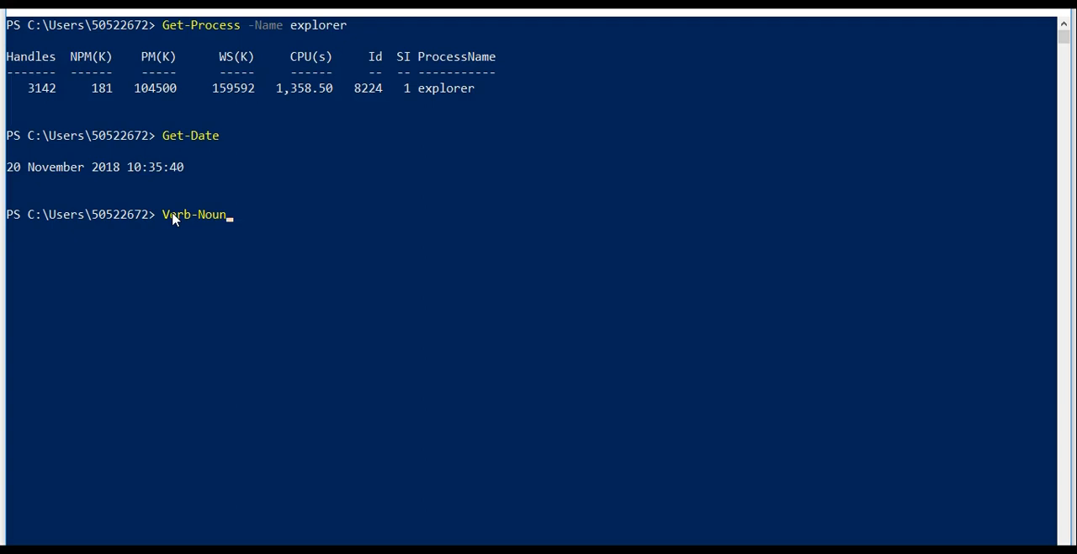
{"action": "key", "text": "Backspace"}
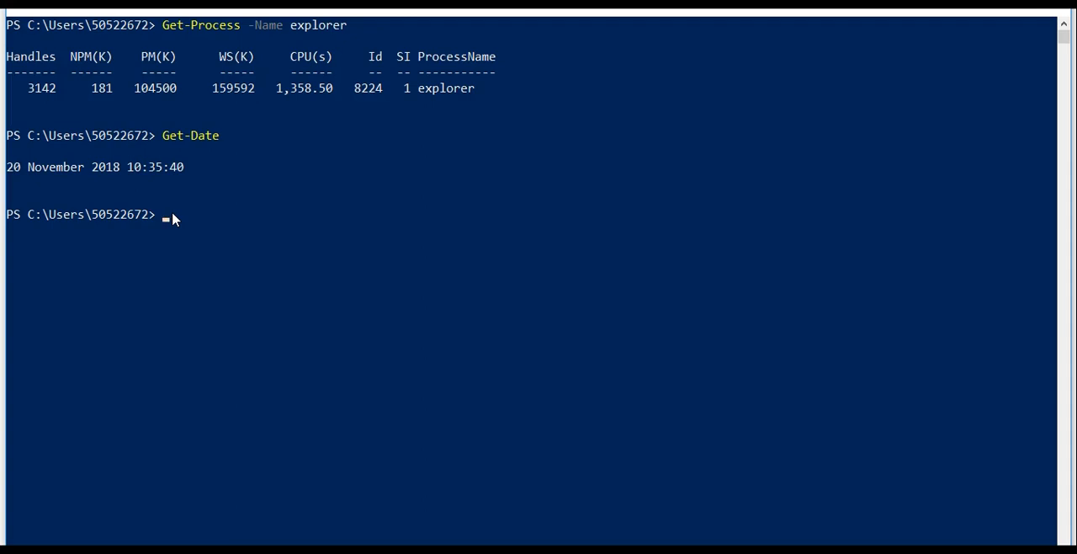
Enter Get-Command -Noun Service to list the eight service cmdlets.
{"action": "type", "text": "Get"}
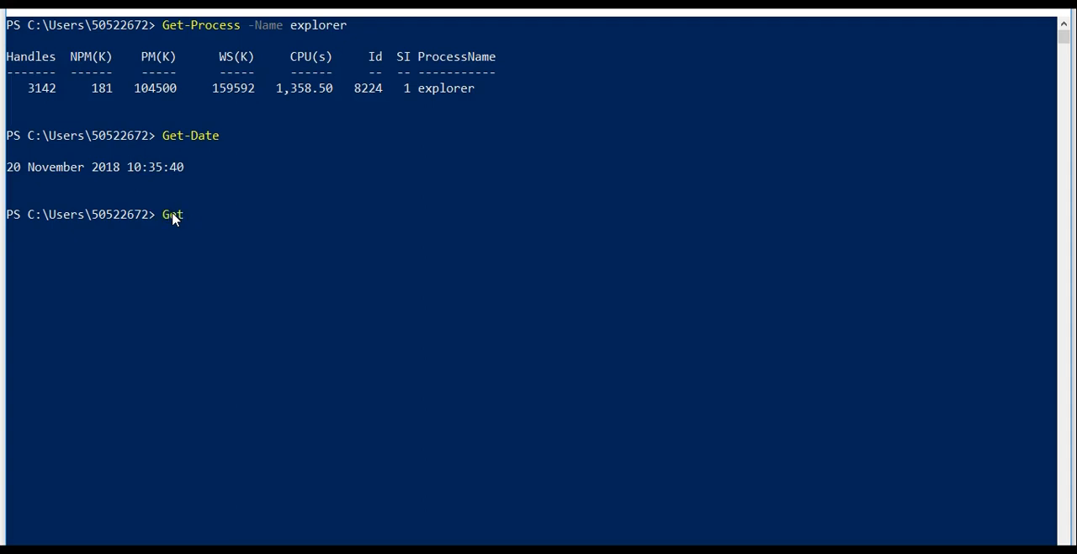
{"action": "type", "text": "-Command"}
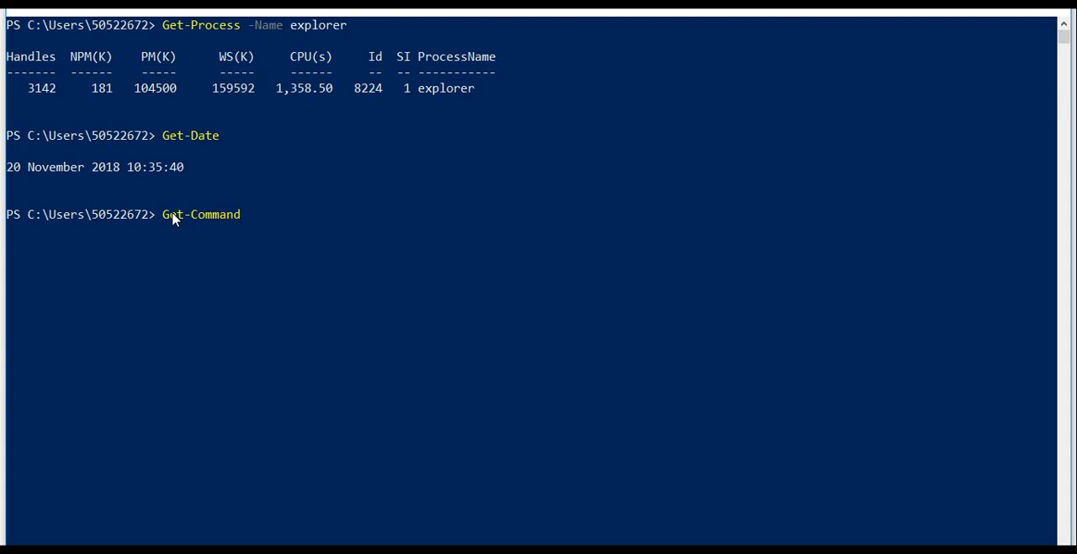
{"action": "type", "text": "-Noun"}
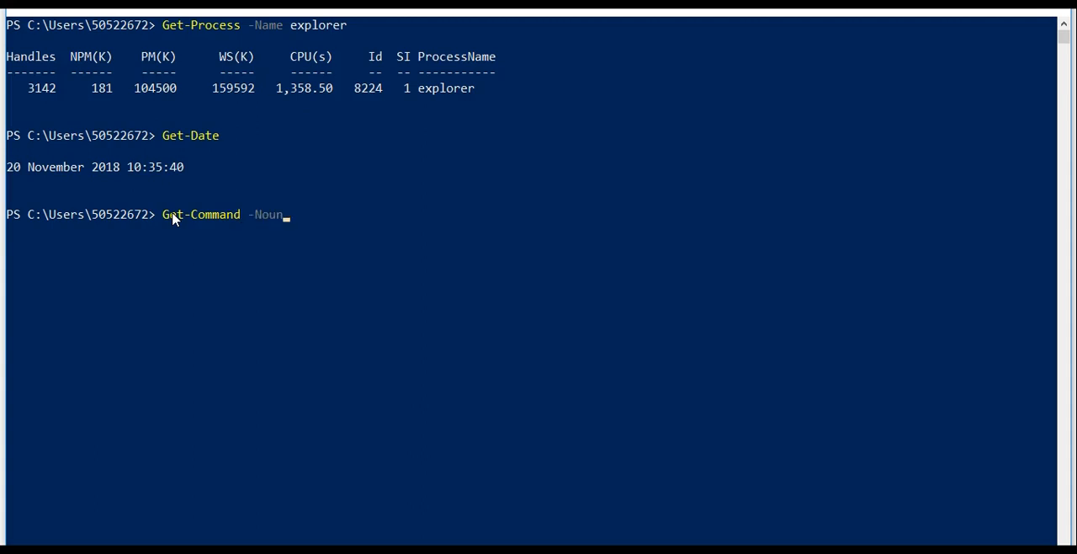
{"action": "type", "text": "Ser"}
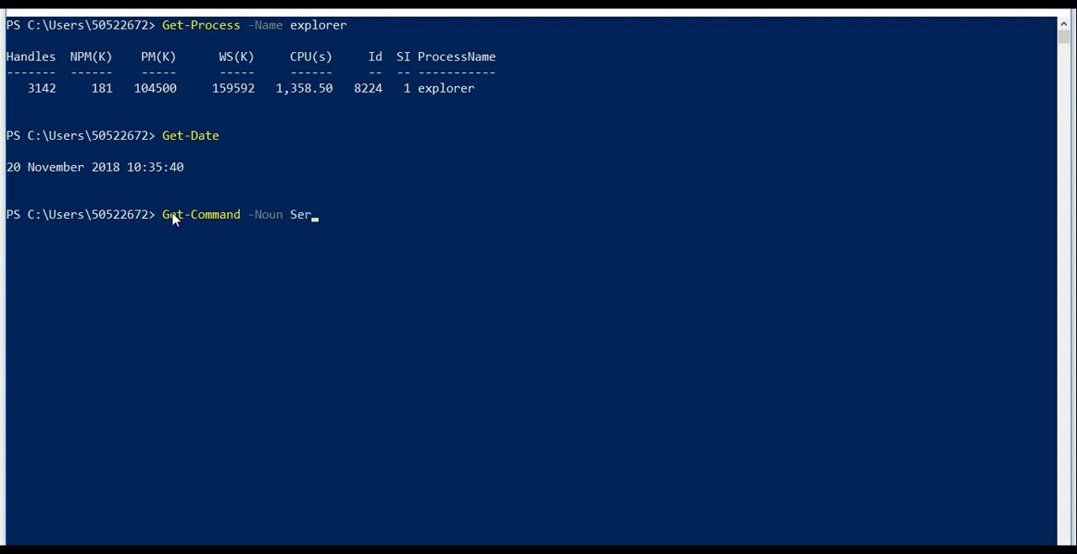
{"action": "type", "text": "vice"}
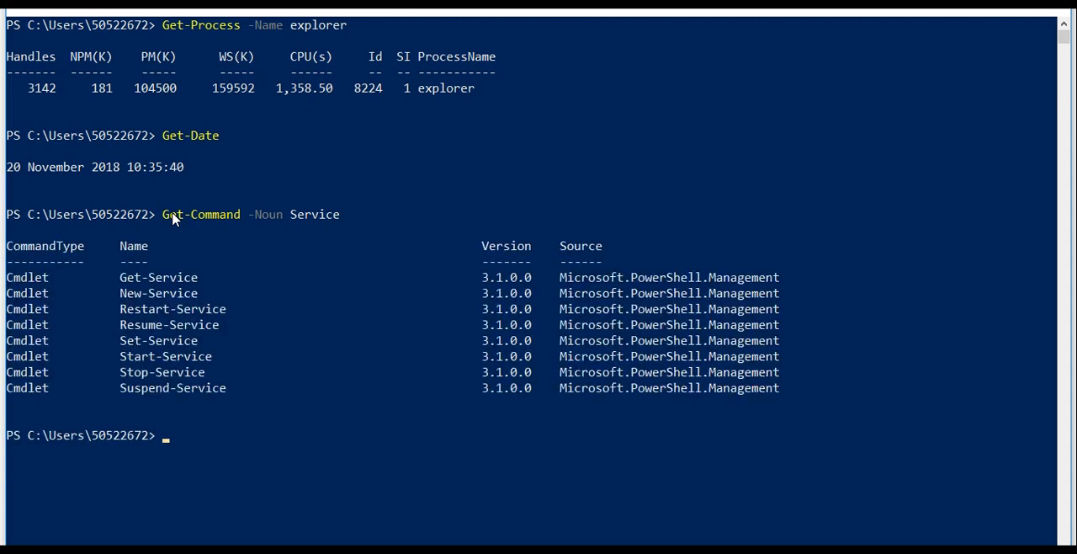
{"action": "mouse_move", "coordinate": [215, 345]}
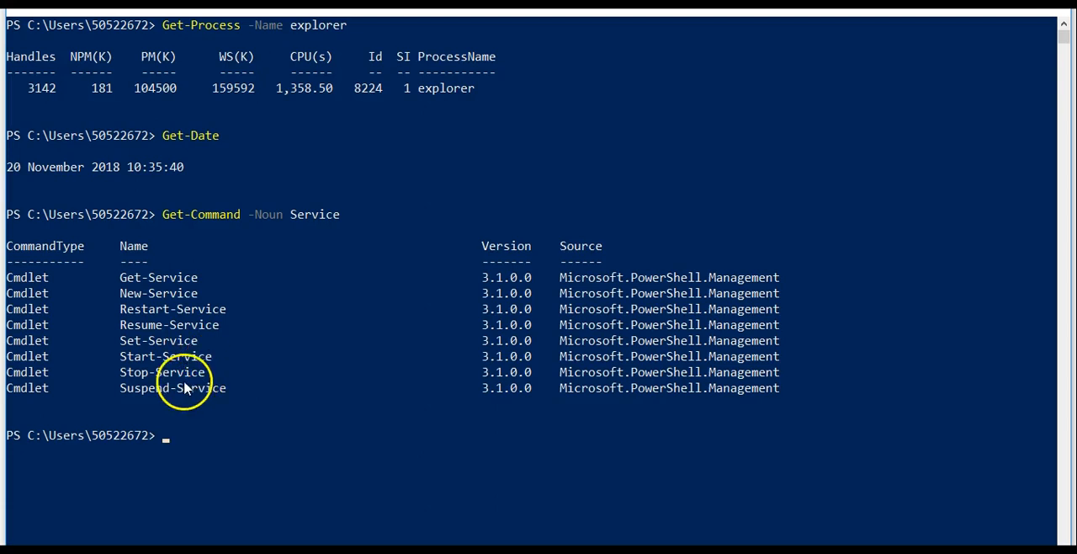
{"action": "mouse_move", "coordinate": [185, 403]}
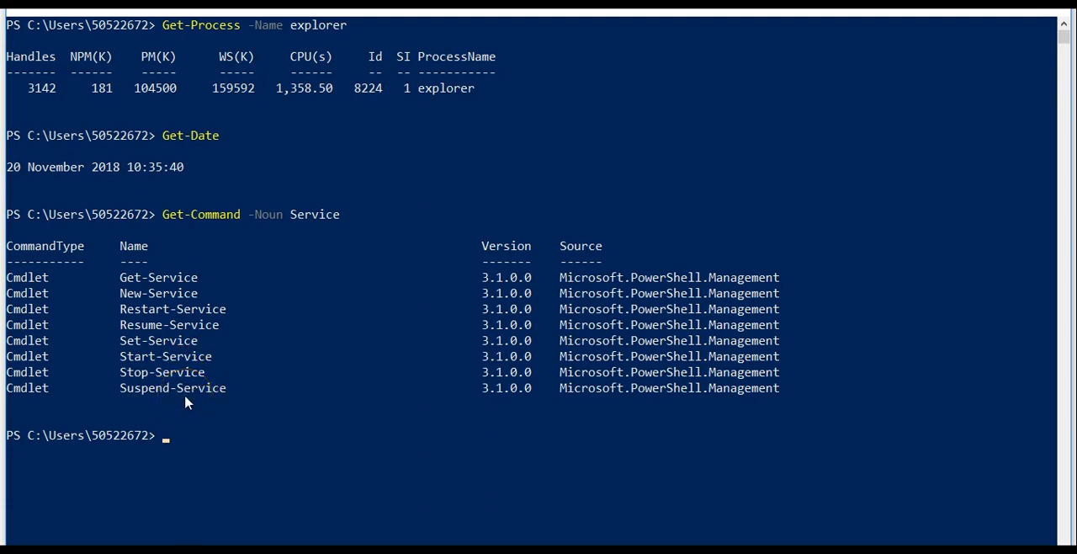
Run Get-Command -Noun Process to list the five process cmdlets.
{"action": "type", "text": "Get-Command -Noun Servi"}
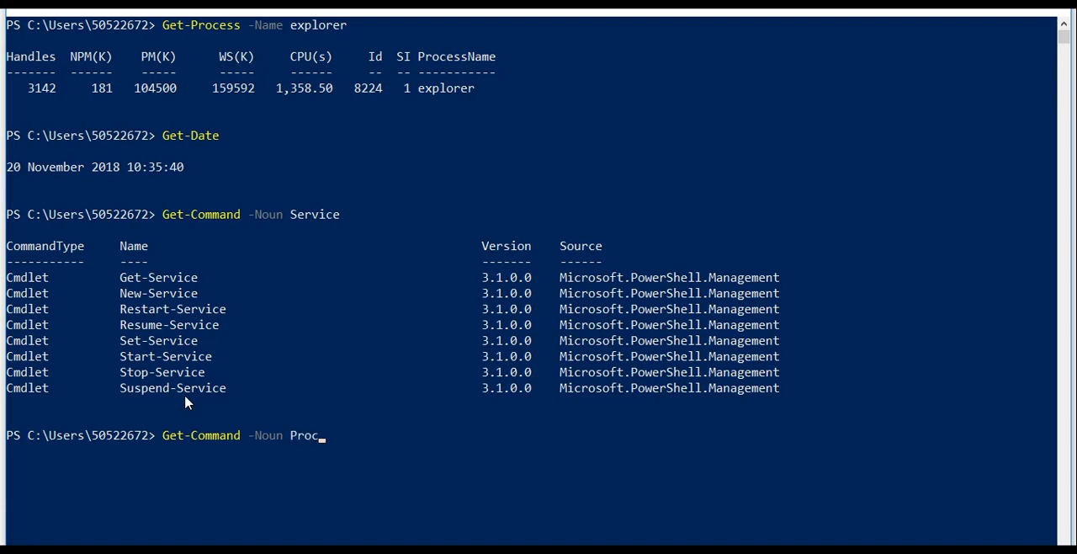
{"action": "key", "text": "Enter"}
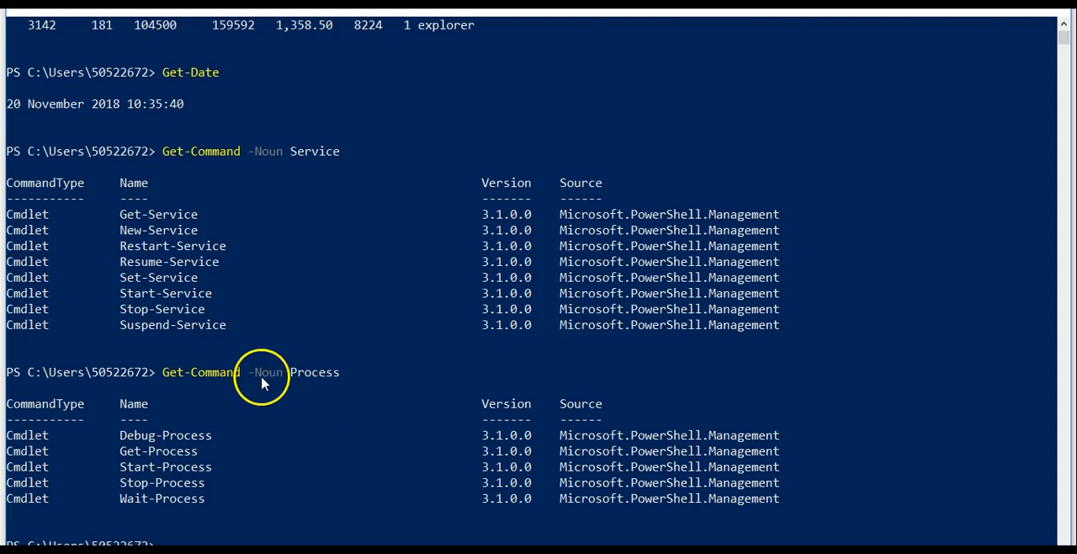
Highlight -Noun, Process and Get-Process in the command and its results to point them out.
{"action": "double_click", "coordinate": [200, 372]}
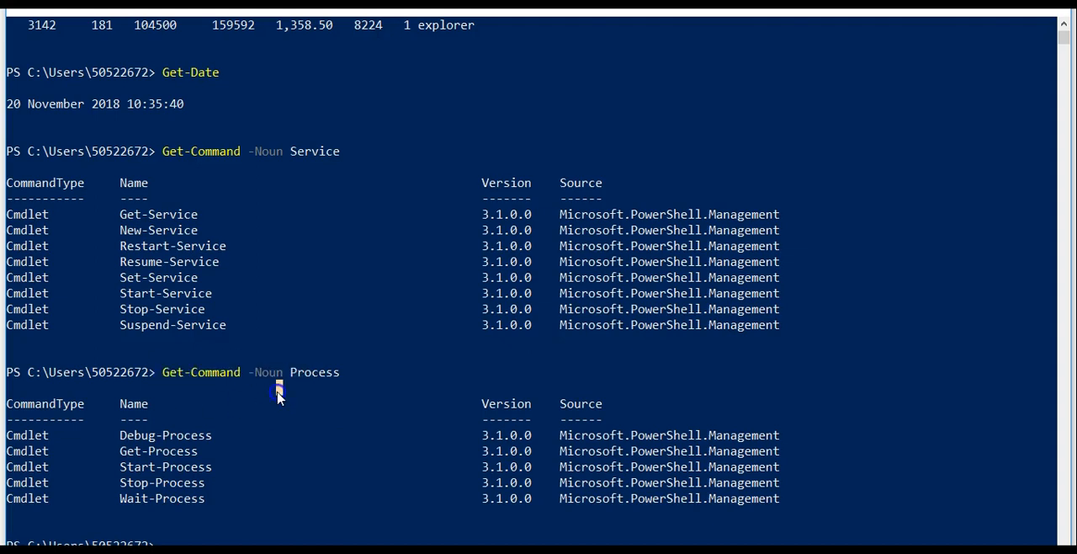
{"action": "double_click", "coordinate": [267, 372]}
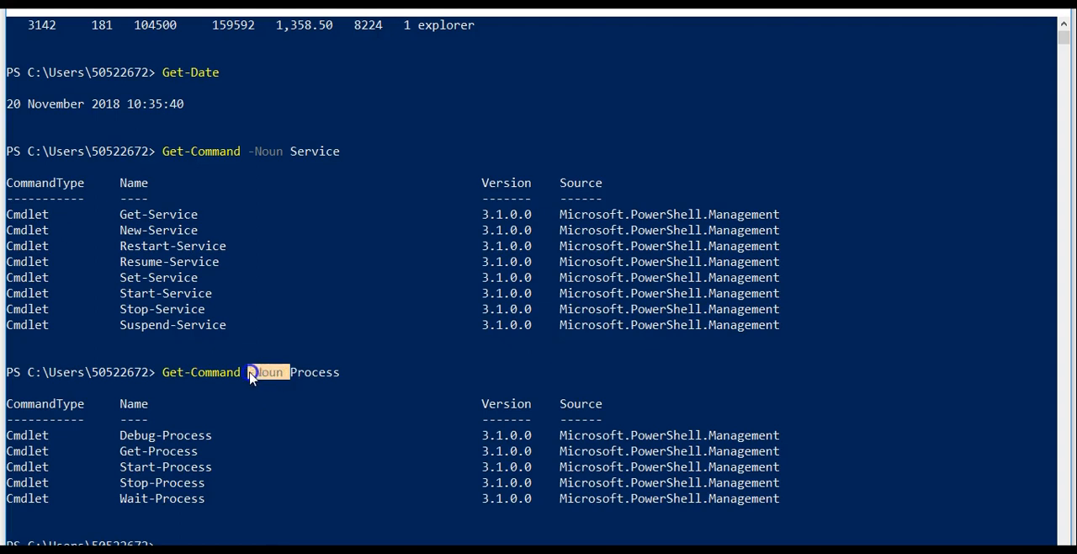
{"action": "mouse_move", "coordinate": [320, 384]}
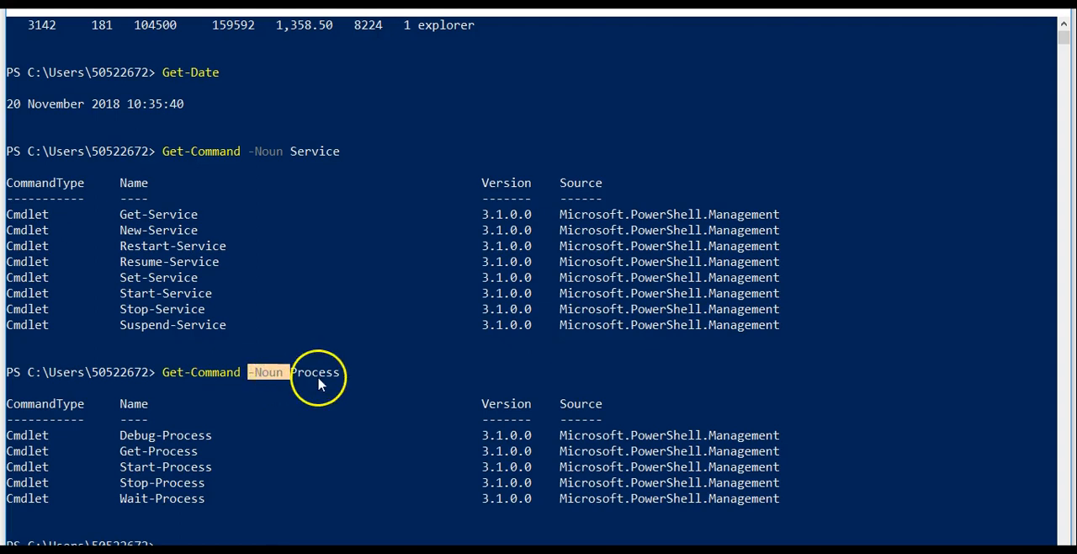
{"action": "double_click", "coordinate": [317, 372]}
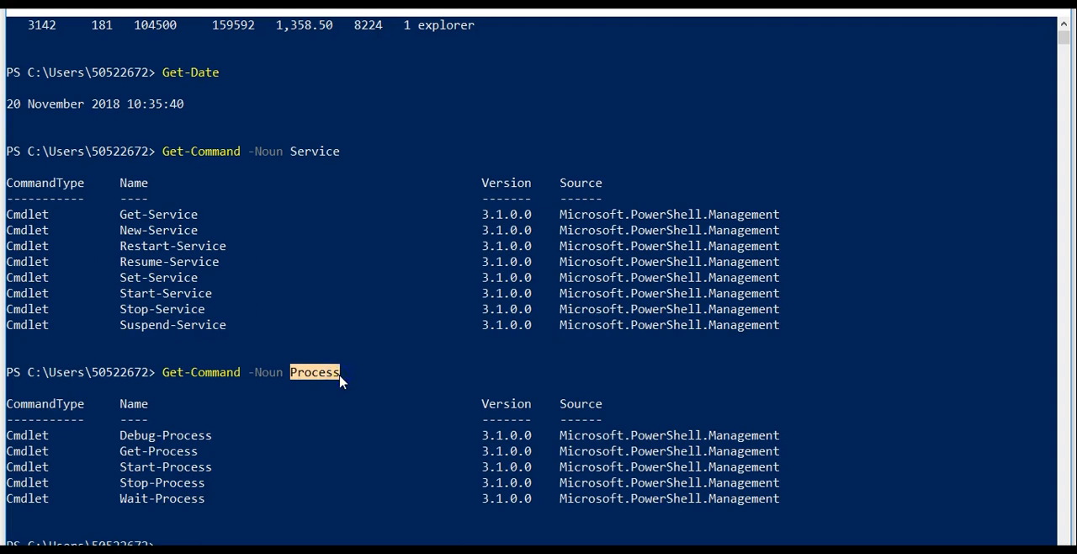
{"action": "double_click", "coordinate": [175, 451]}
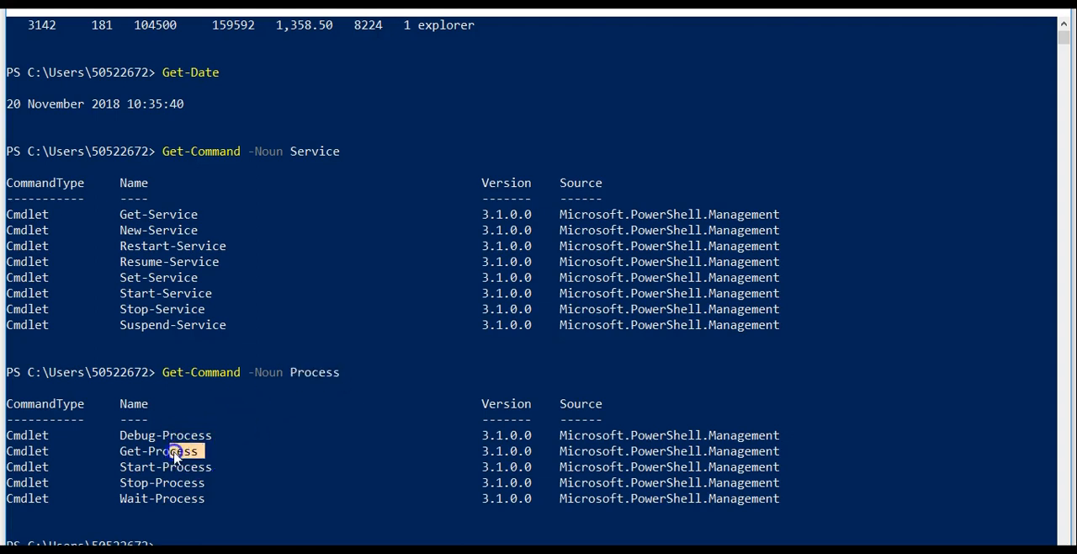
{"action": "double_click", "coordinate": [173, 451]}
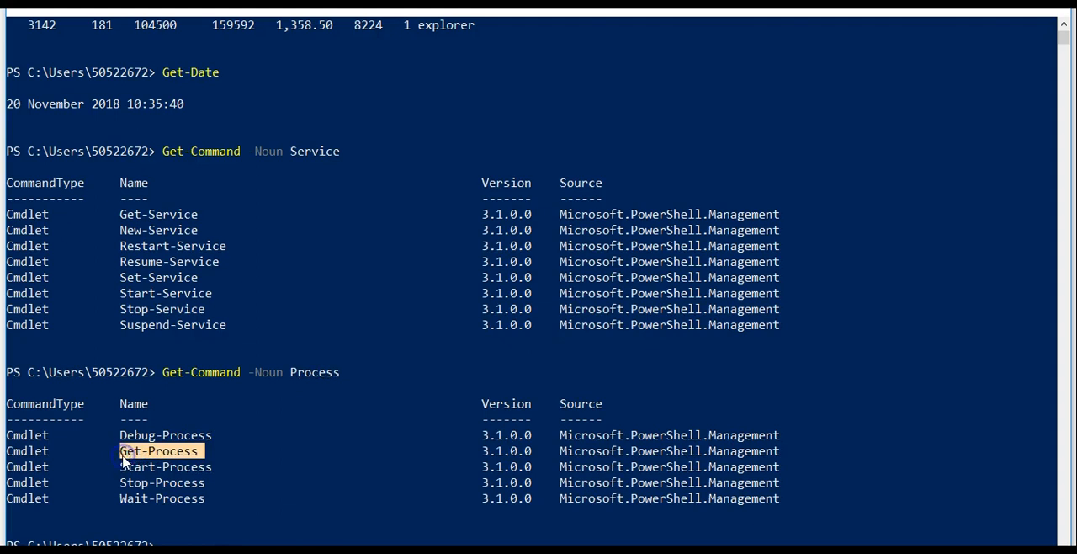
{"action": "mouse_move", "coordinate": [165, 457]}
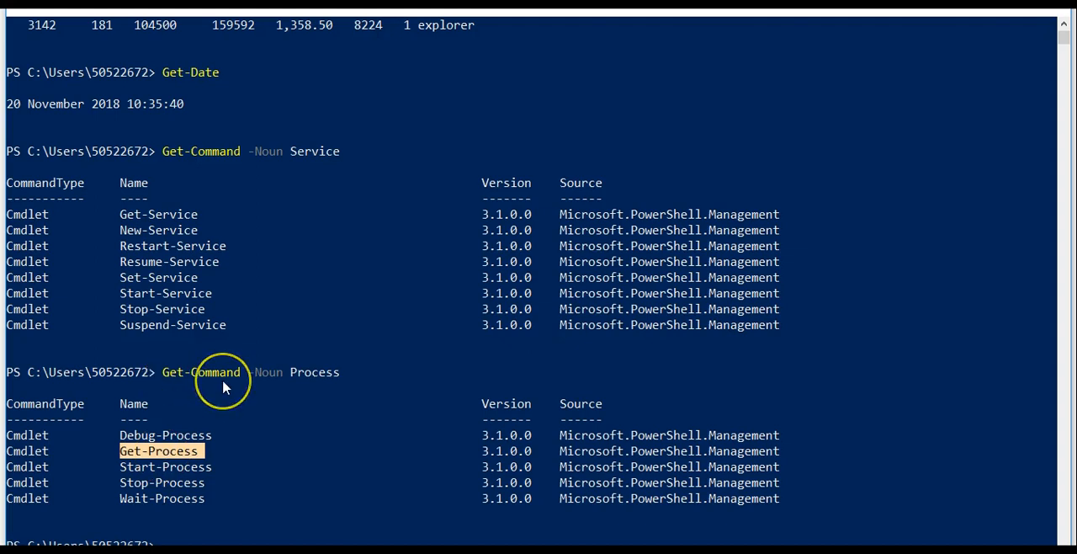
{"action": "mouse_move", "coordinate": [273, 378]}
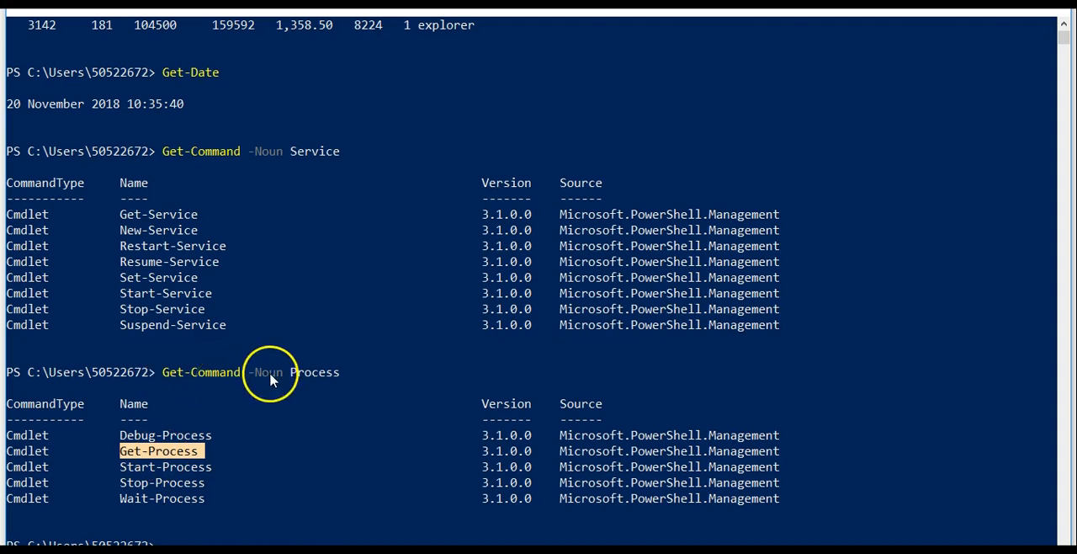
{"action": "mouse_move", "coordinate": [217, 387]}
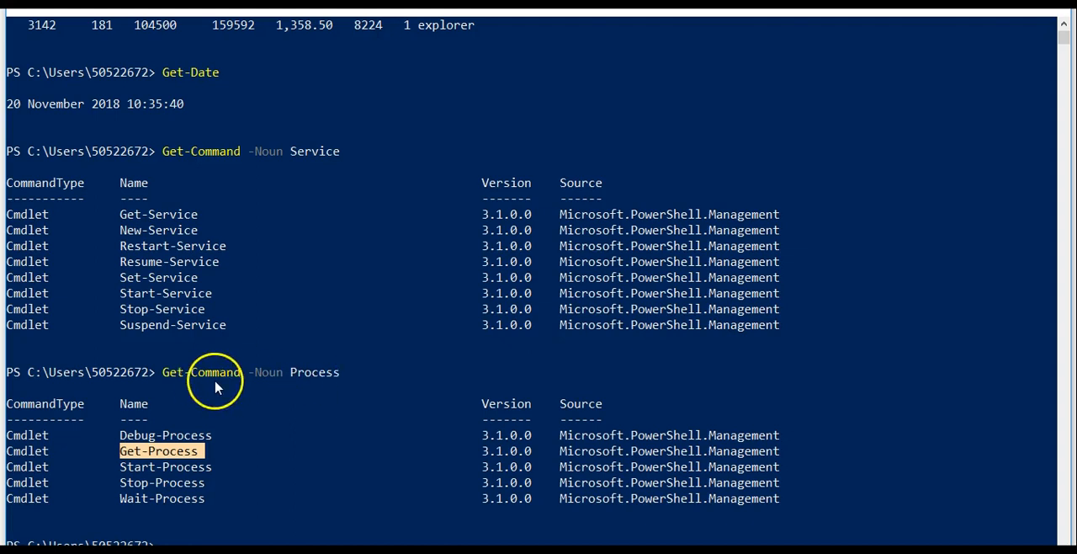
{"action": "mouse_move", "coordinate": [155, 495]}
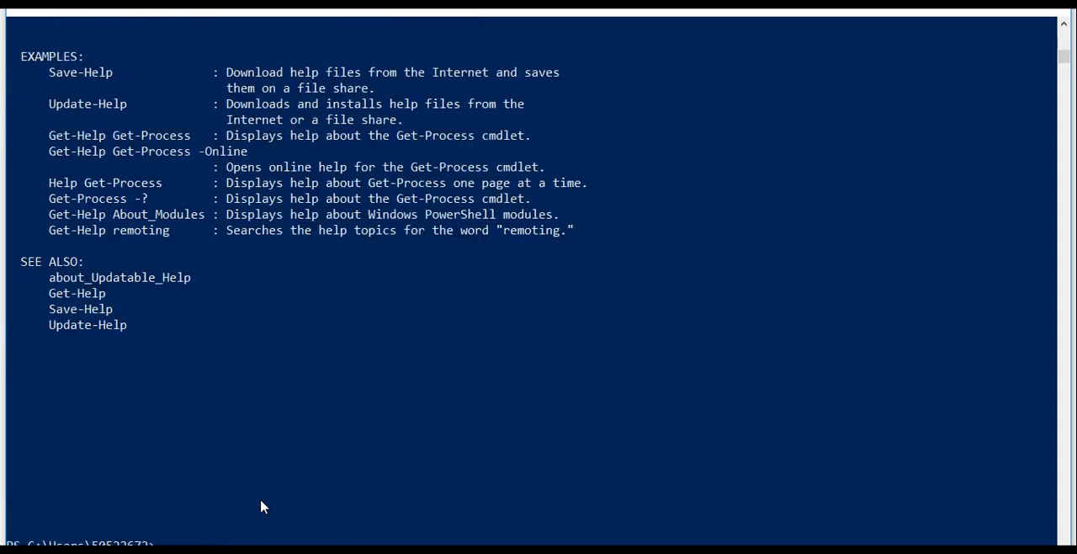
Run Get-Help and view its EXAMPLES and SEE ALSO sections.
{"action": "left_click", "coordinate": [118, 135]}
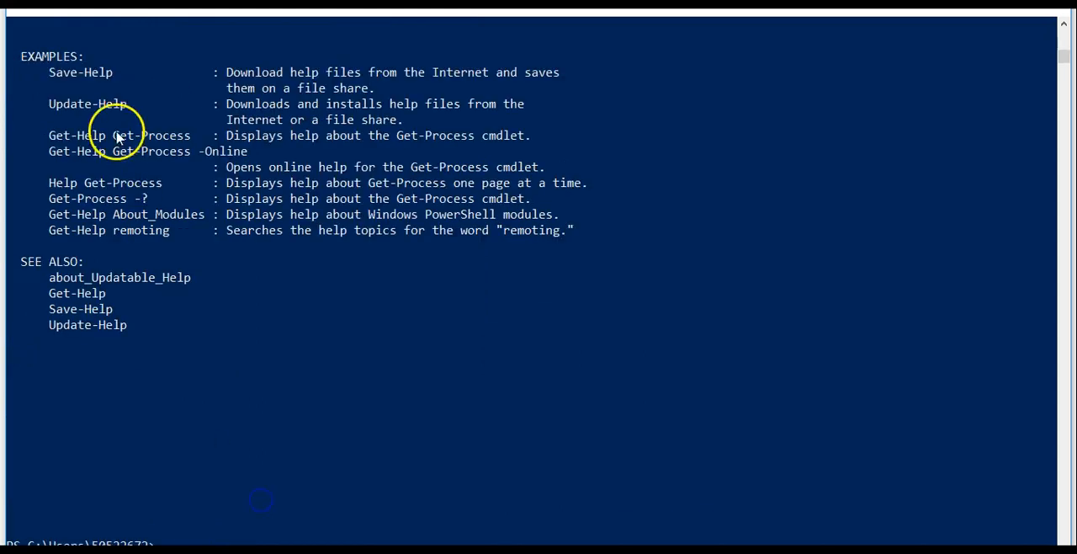
{"action": "mouse_move", "coordinate": [202, 202]}
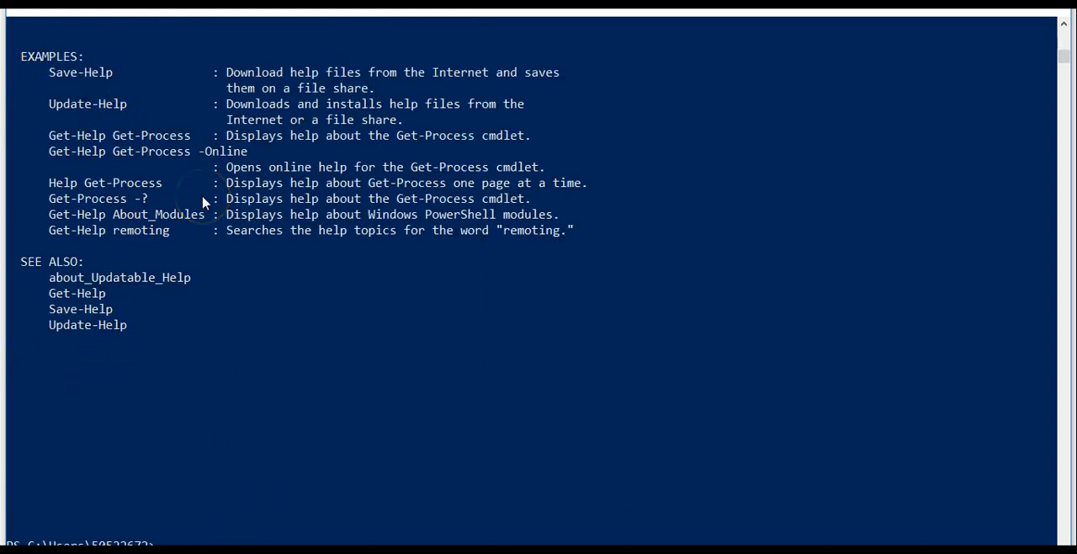